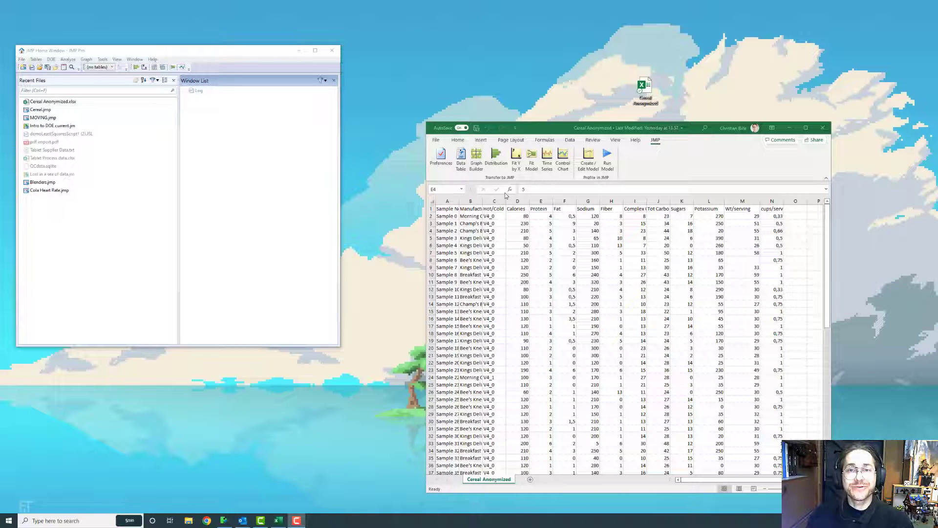
Transfer the Cereal Anonymized sheet from Excel into a new JMP data table
left_click(541, 230)
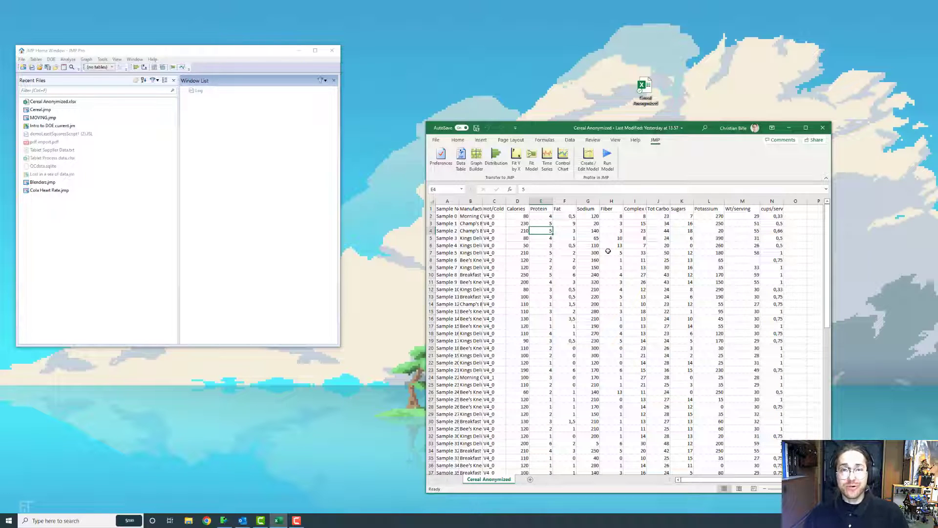
mouse_move(597, 245)
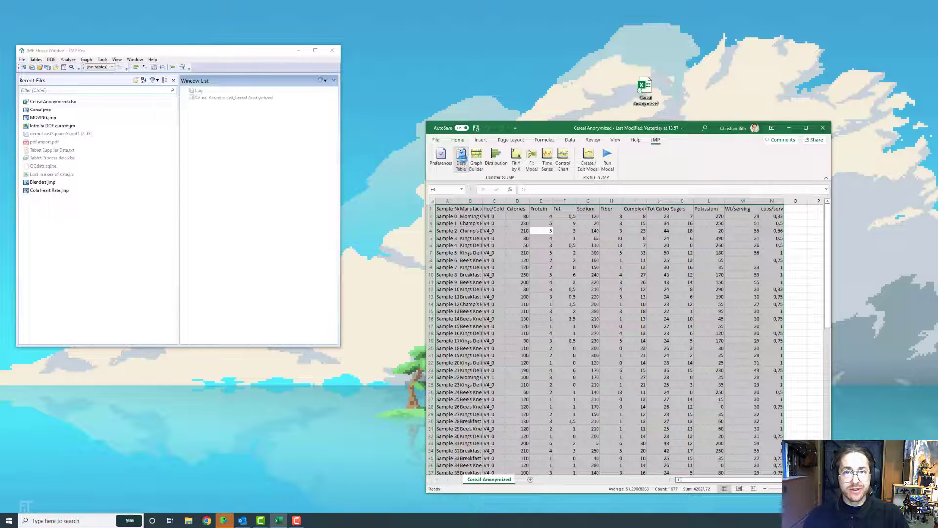
Move the first-row labels (Sample No., Manufacturer, Calories…) up to become column names
left_click(234, 96)
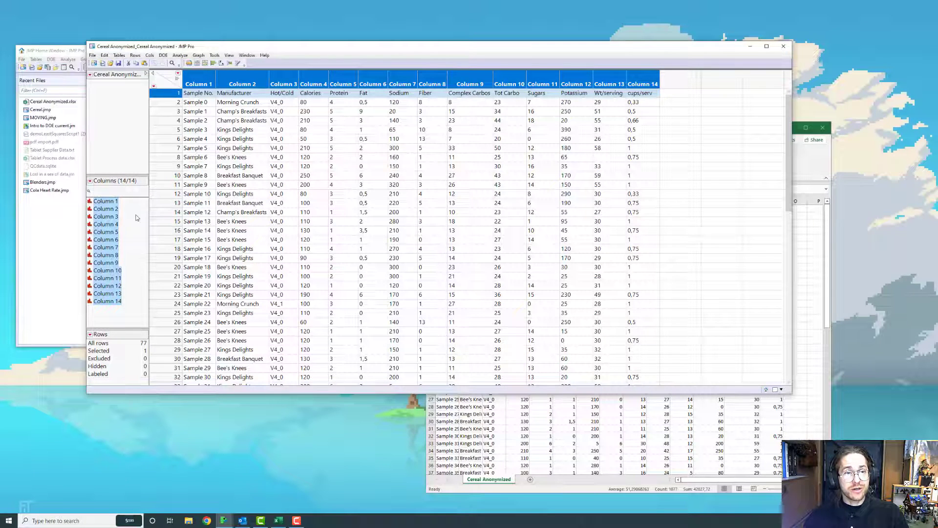
left_click(106, 201)
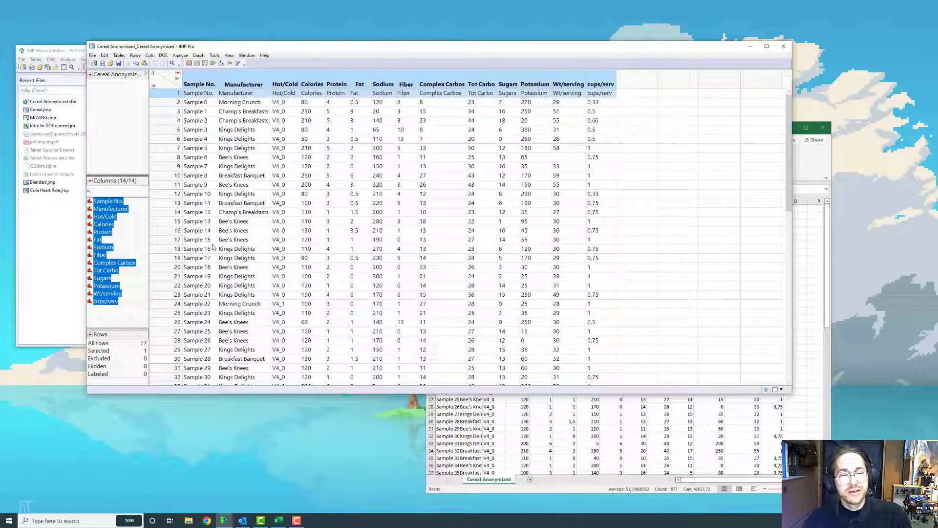
mouse_move(118, 318)
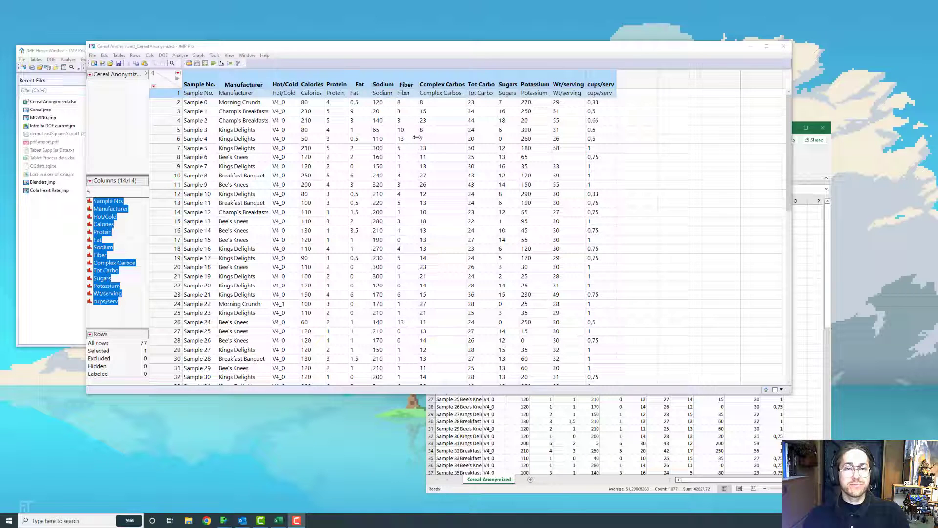
Delete header row 1, leaving 76 rows starting at Sample 0
left_click(441, 84)
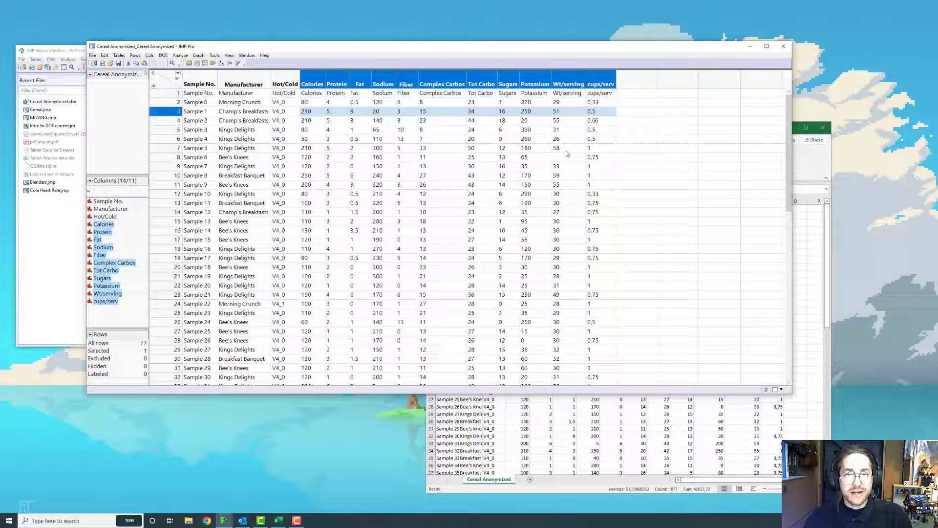
mouse_move(533, 184)
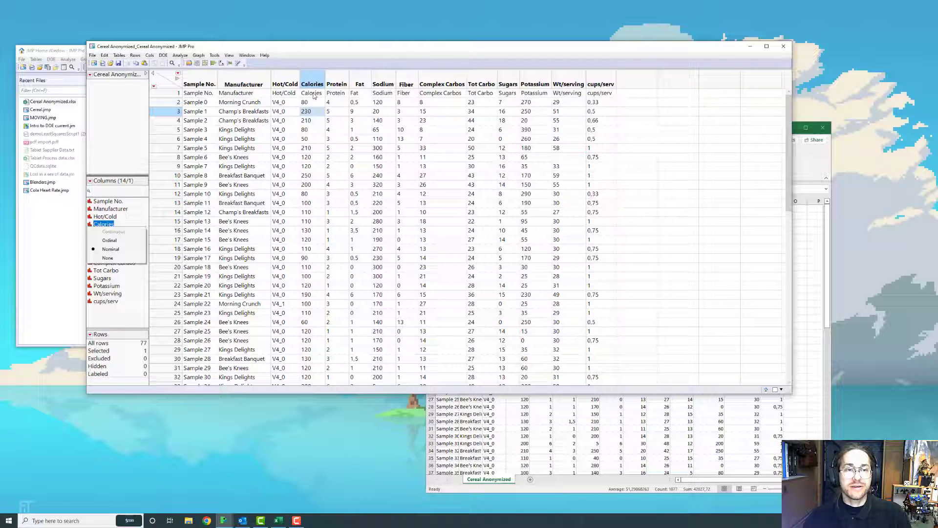
left_click(104, 223)
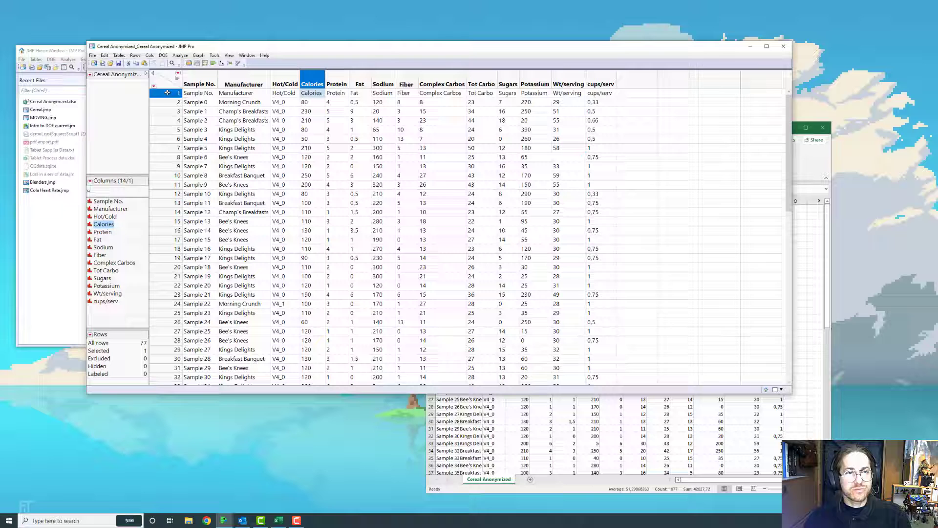
right_click(168, 92)
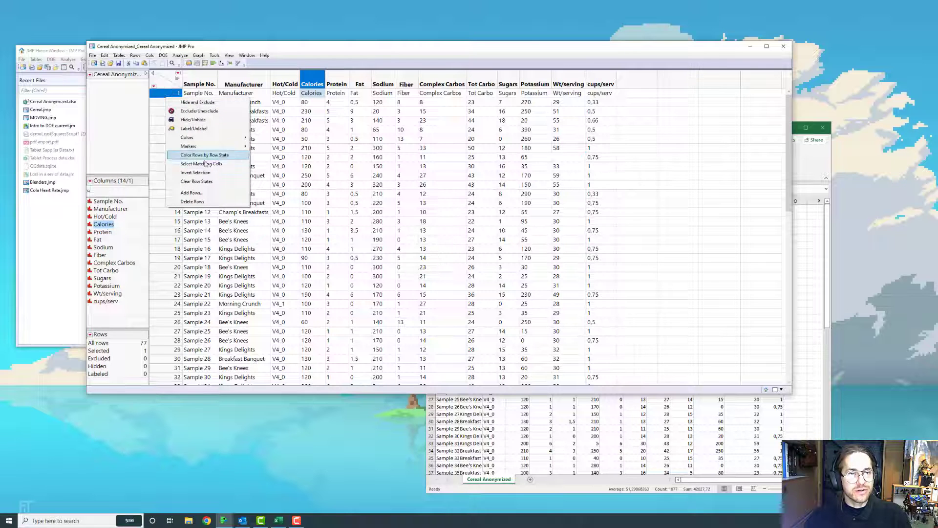
left_click(193, 200)
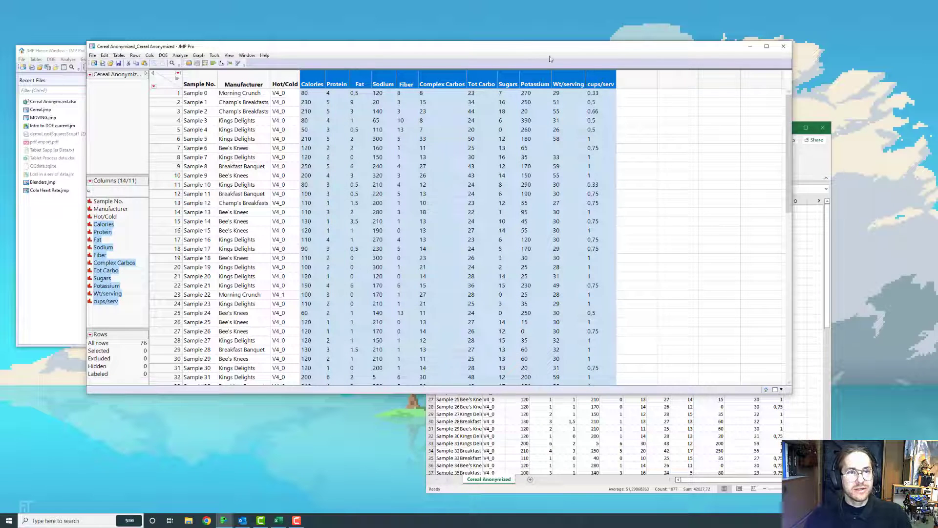
Standardize Calories through cups/serv to Numeric data type and Continuous modeling type
left_click(150, 55)
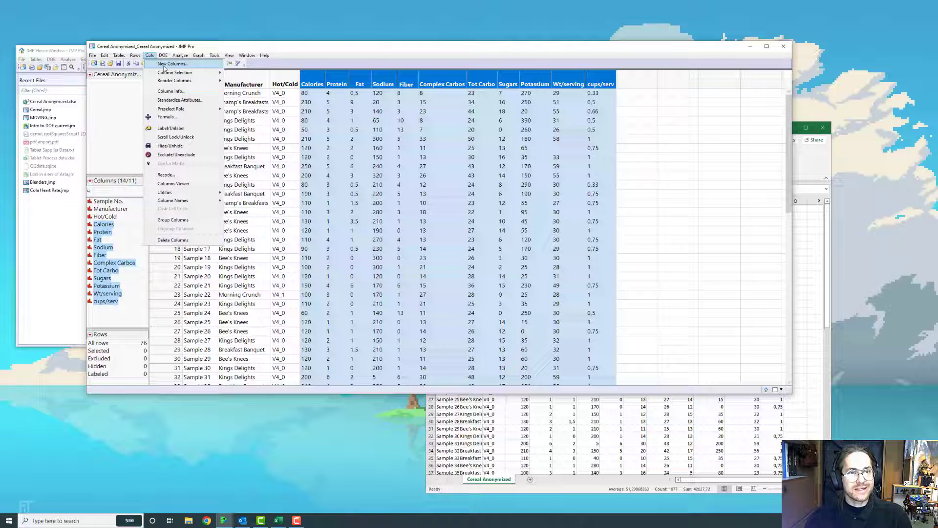
mouse_move(181, 100)
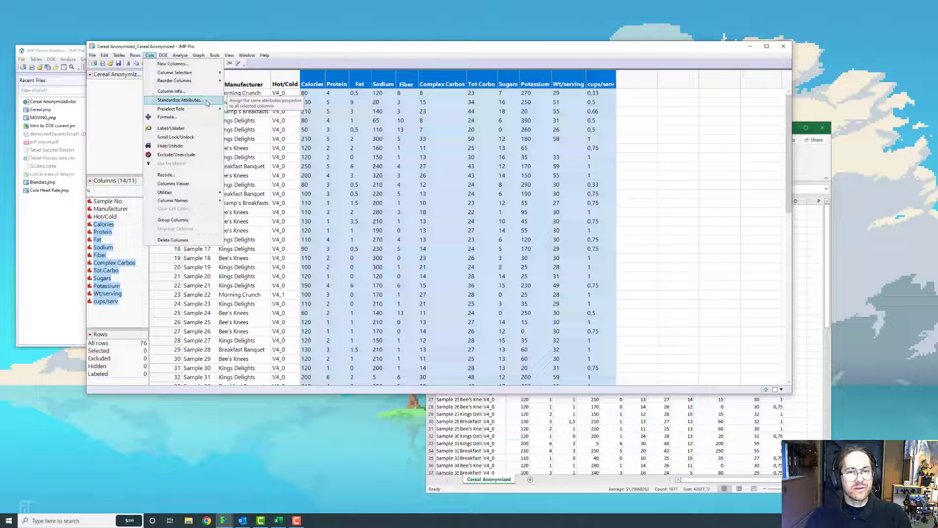
left_click(184, 100)
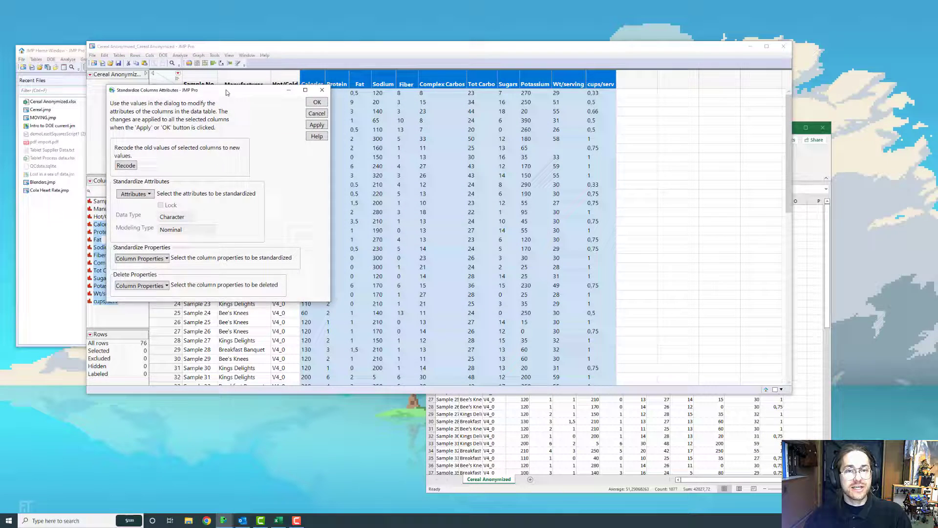
left_click_drag(210, 90, 200, 112)
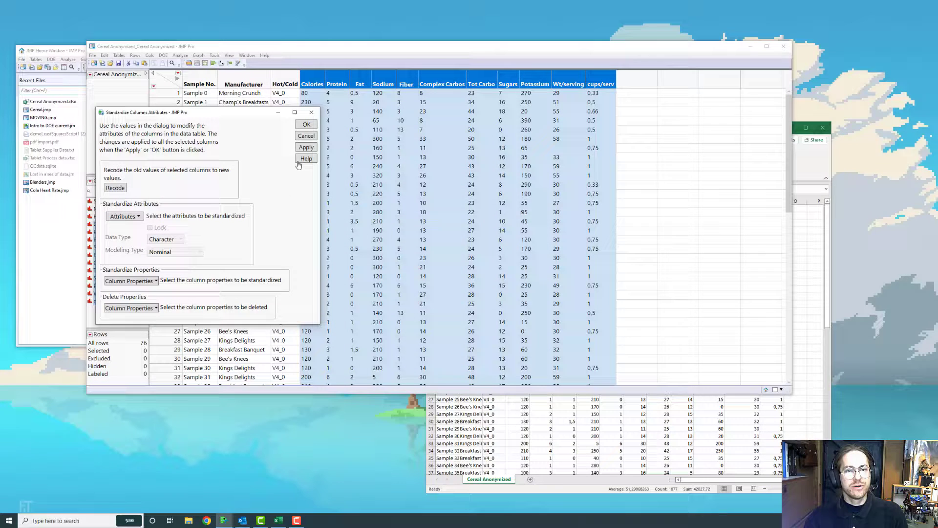
mouse_move(303, 181)
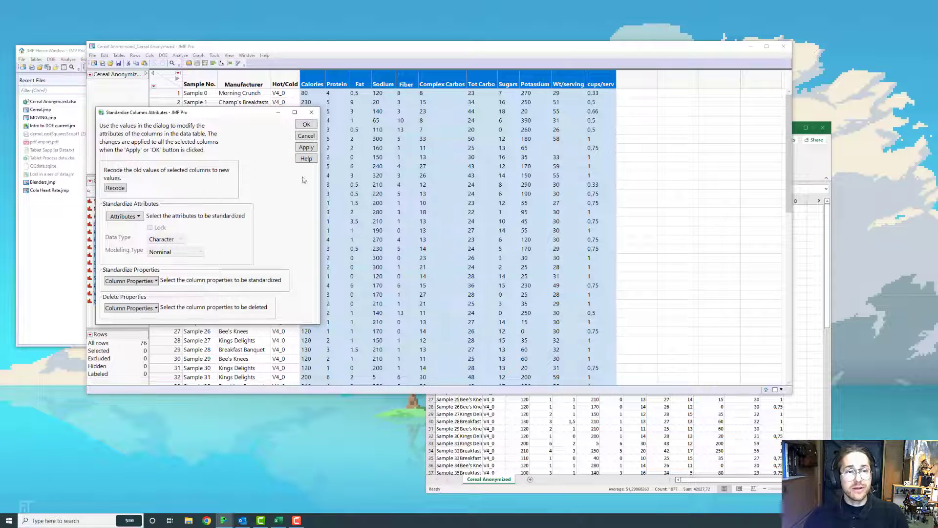
left_click(123, 216)
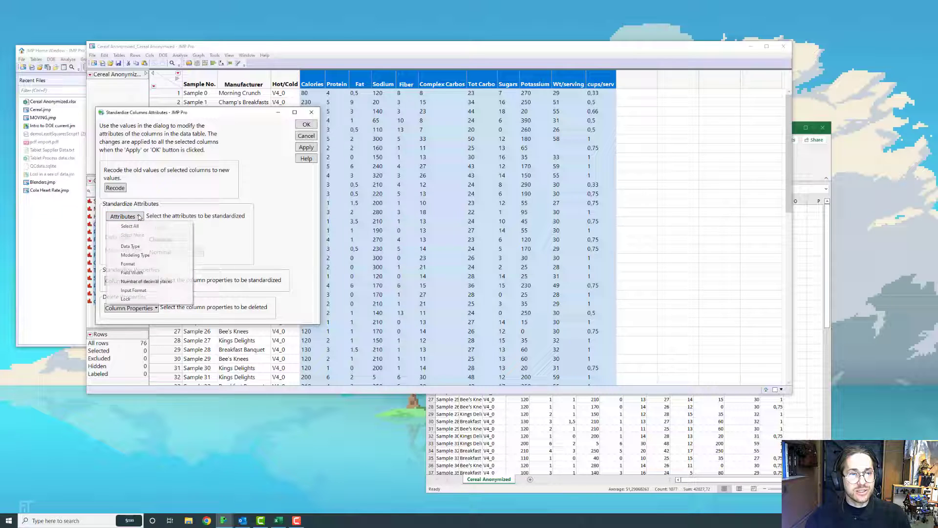
left_click(126, 246)
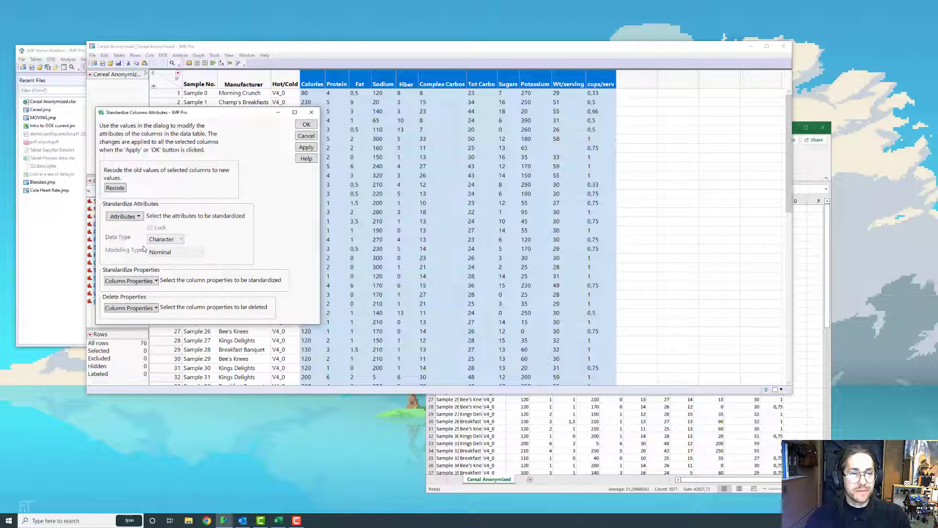
left_click(181, 239)
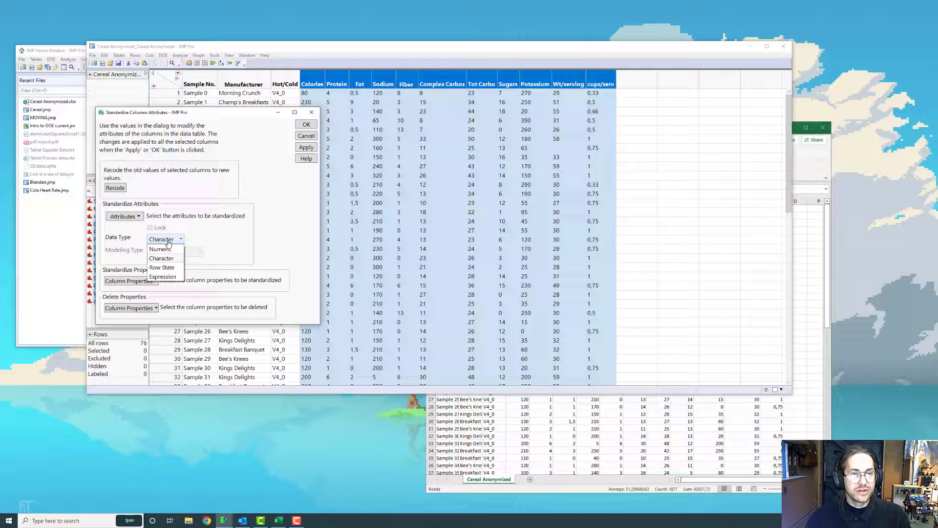
mouse_move(160, 249)
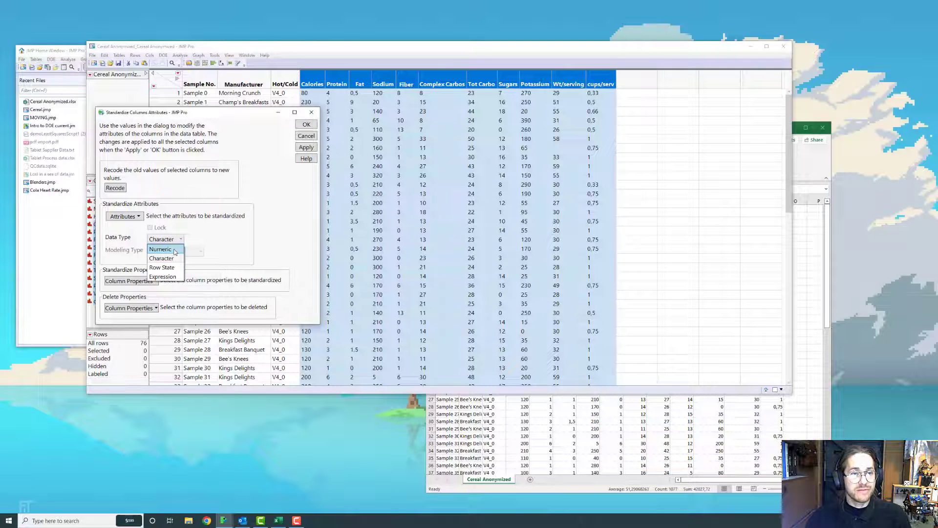
left_click(162, 249)
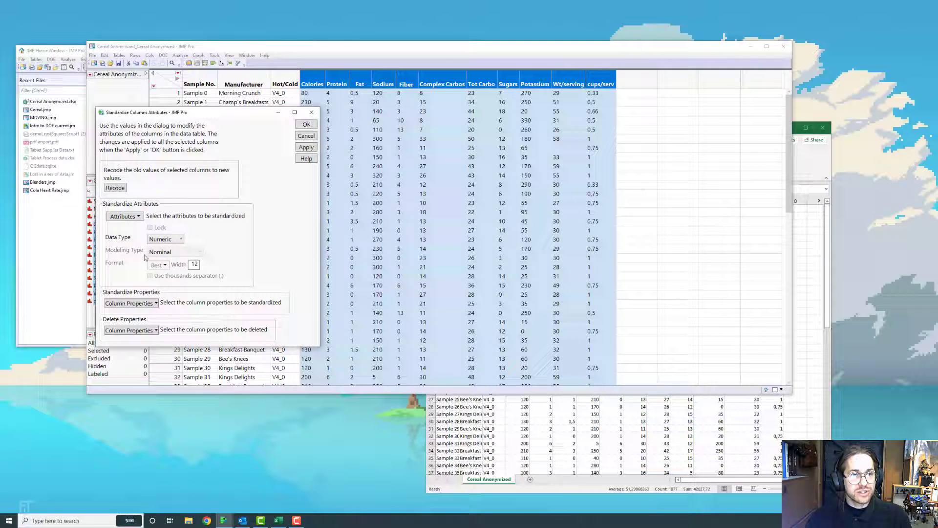
left_click(123, 216)
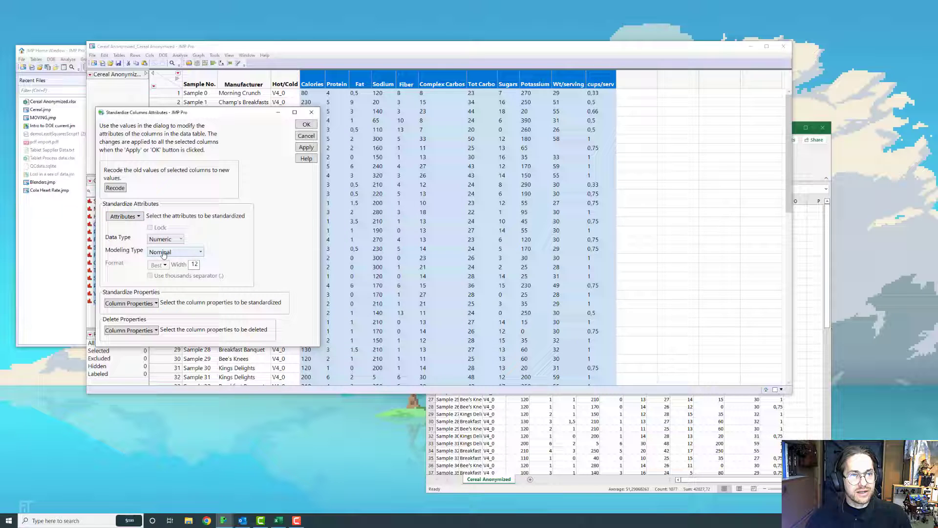
left_click(175, 251)
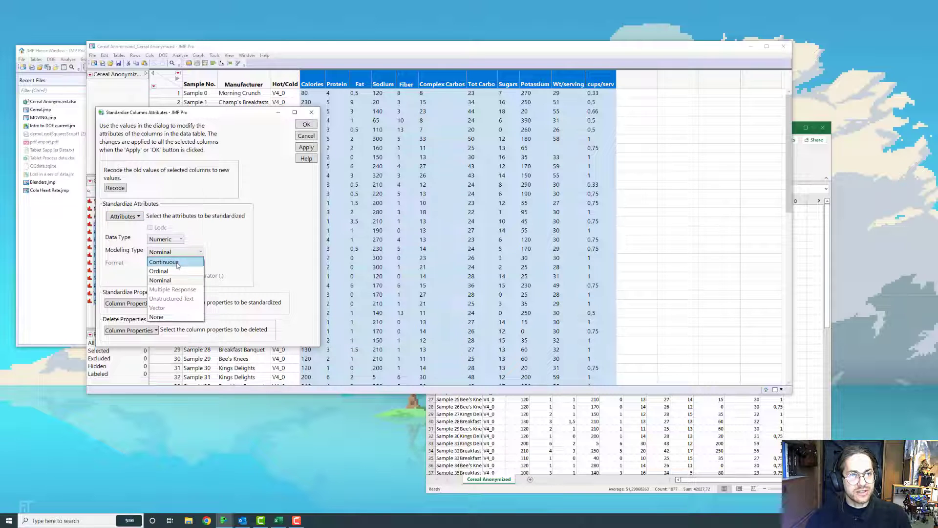
left_click(163, 262)
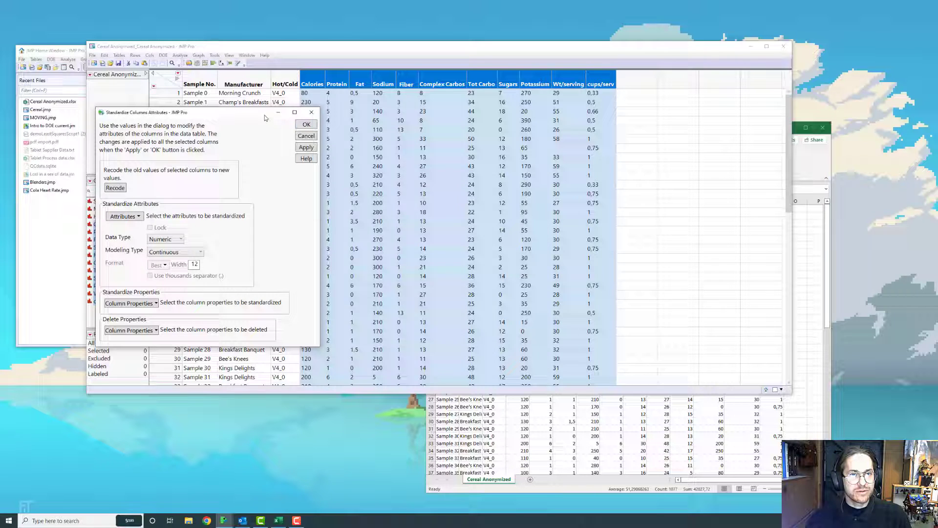
left_click(306, 135)
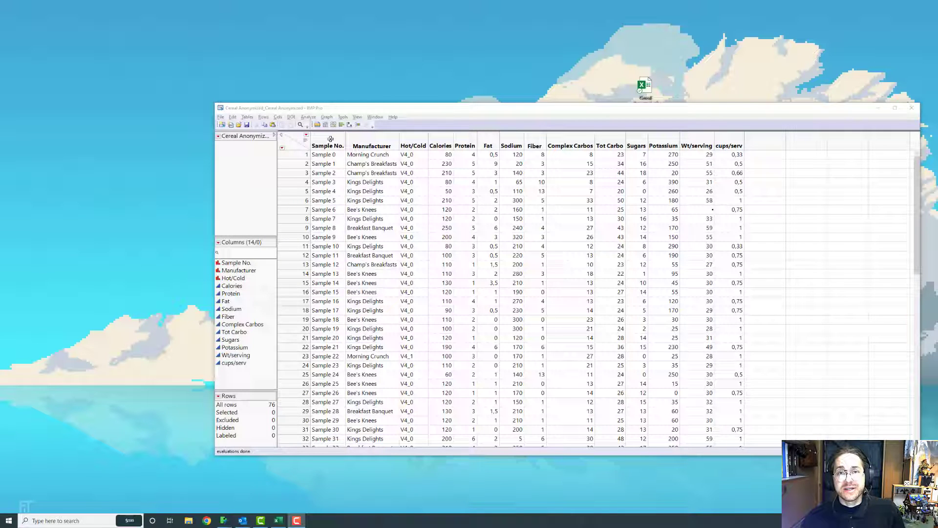
Open Recode on the selected Sample No. column, listing its 76 values
left_click(328, 145)
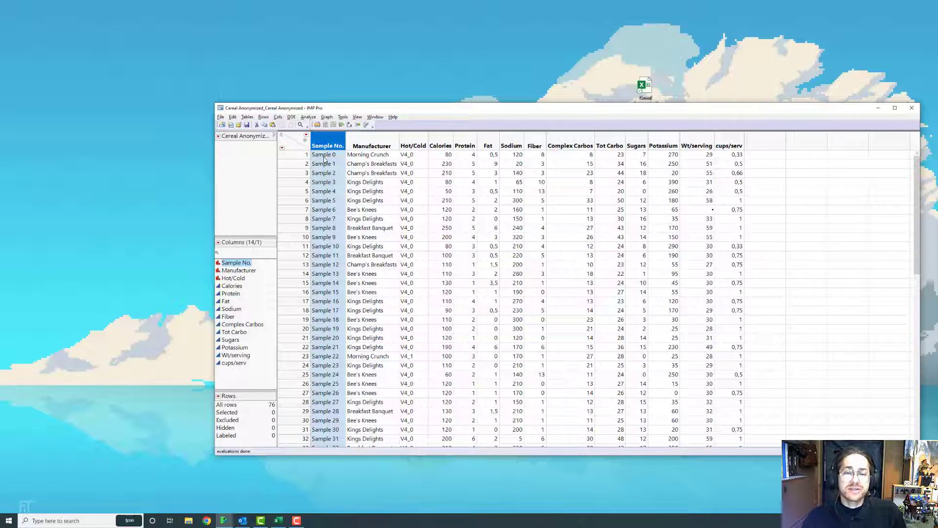
mouse_move(328, 277)
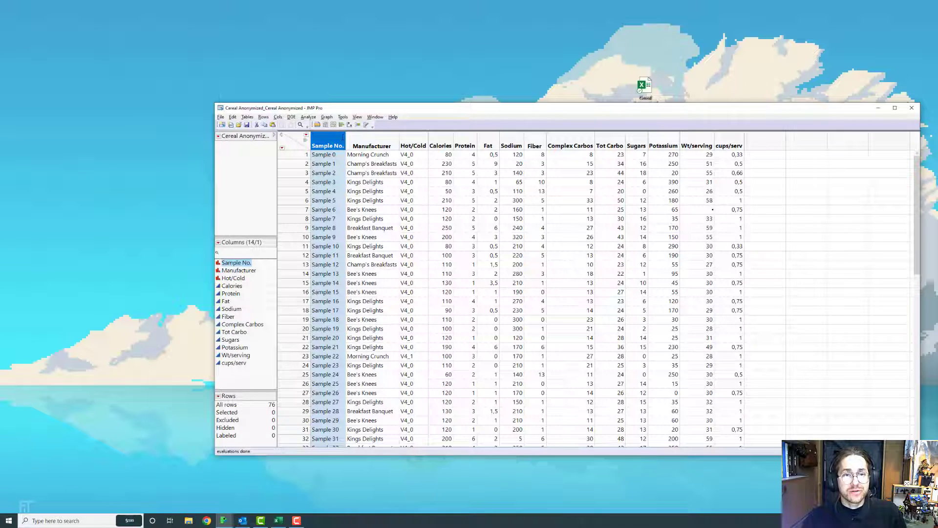
right_click(328, 145)
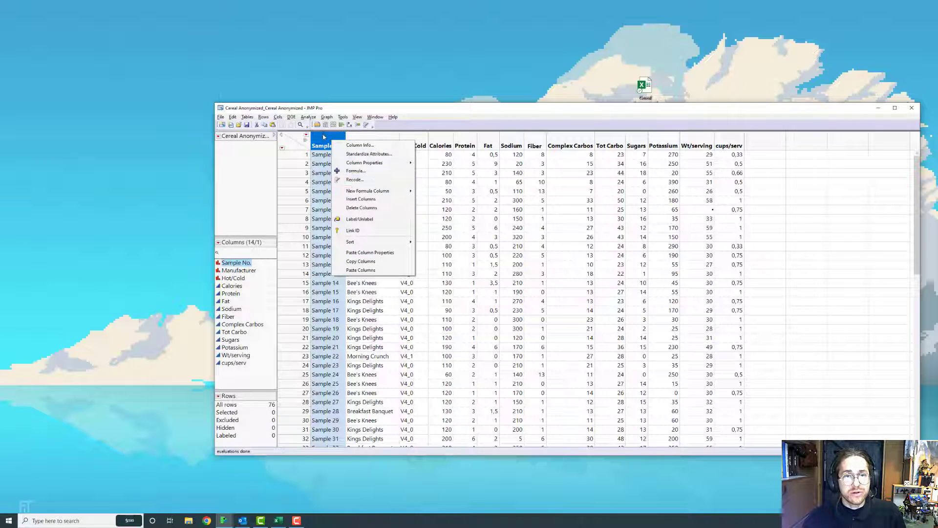
left_click(355, 171)
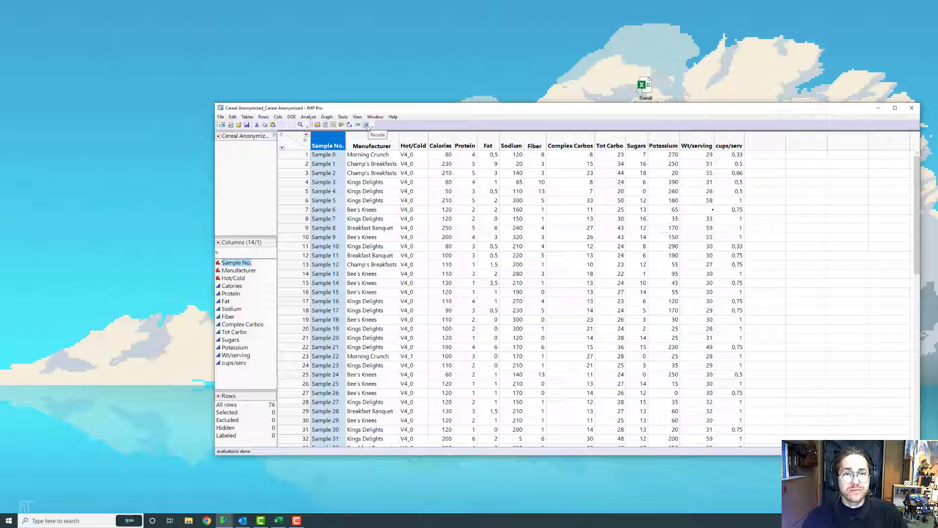
left_click(367, 125)
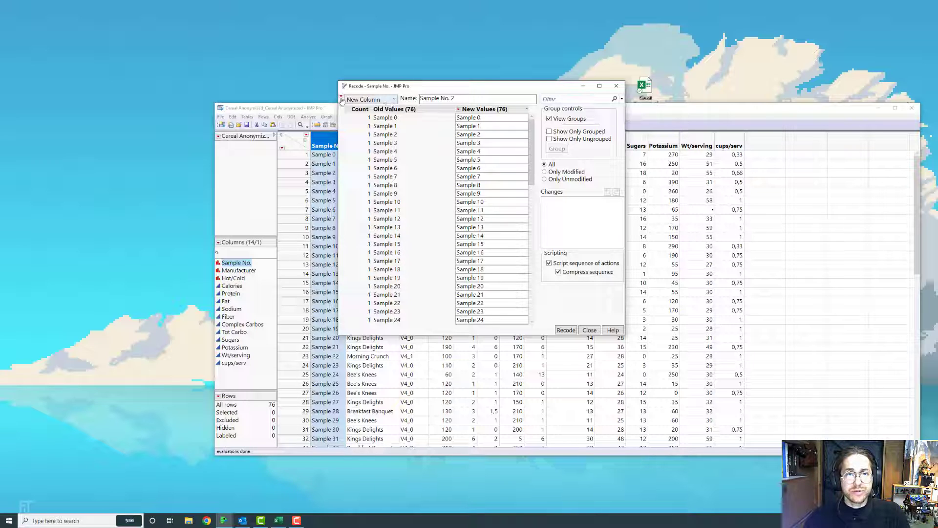
Run Replace String on 'Sample' so recoded values read 0, 1, 2…
left_click(397, 99)
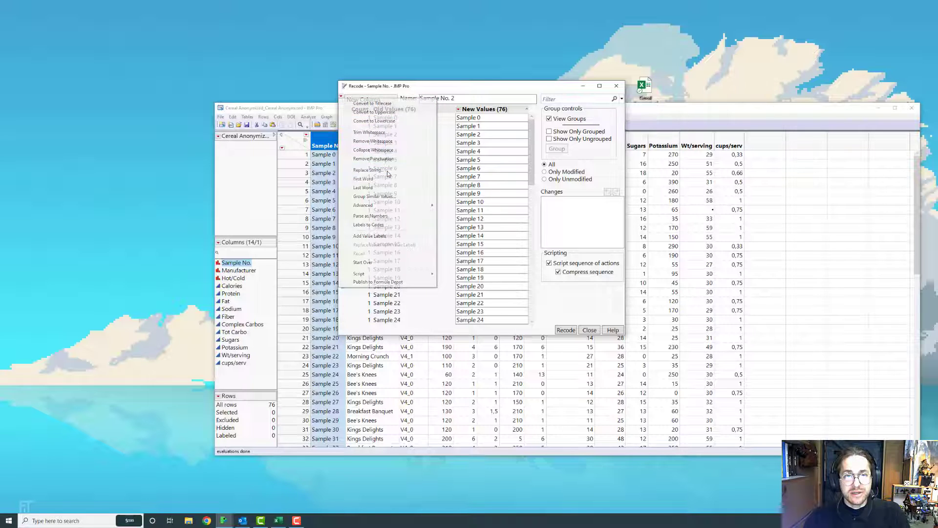
left_click(370, 170)
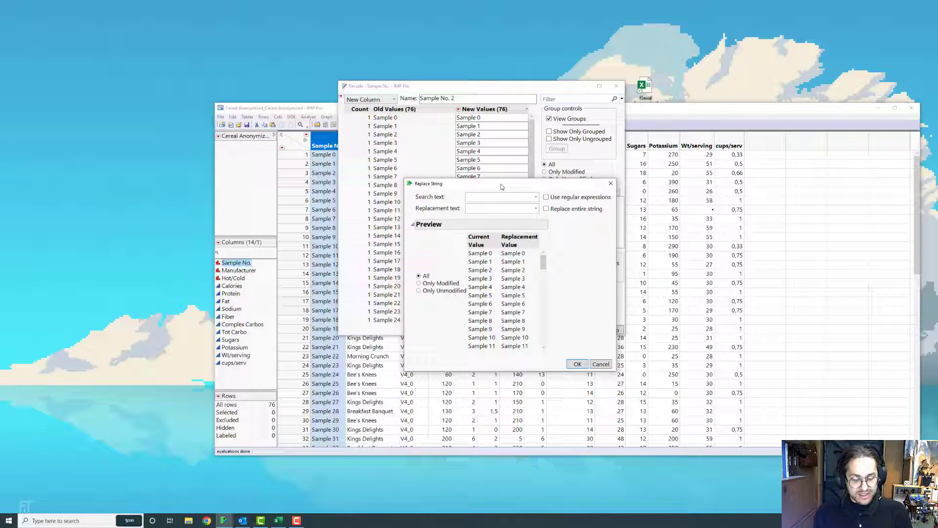
type("Sam")
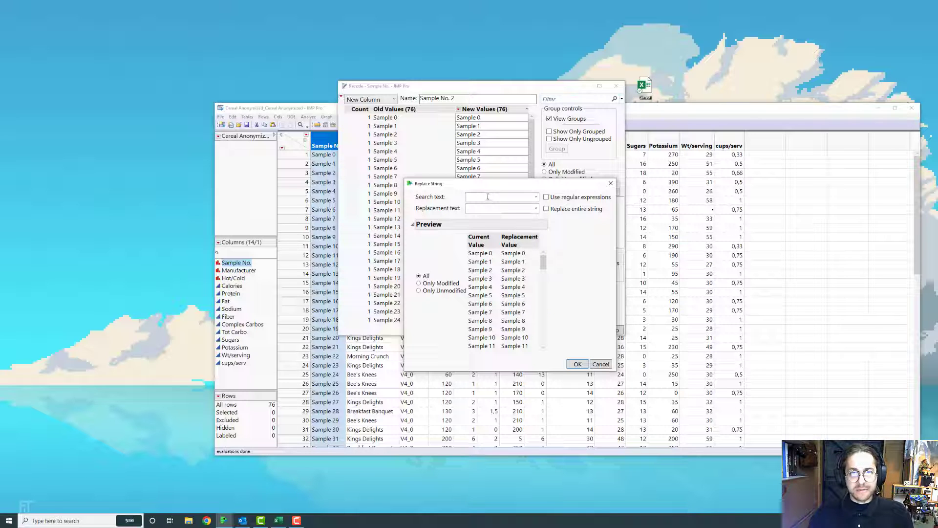
type("s")
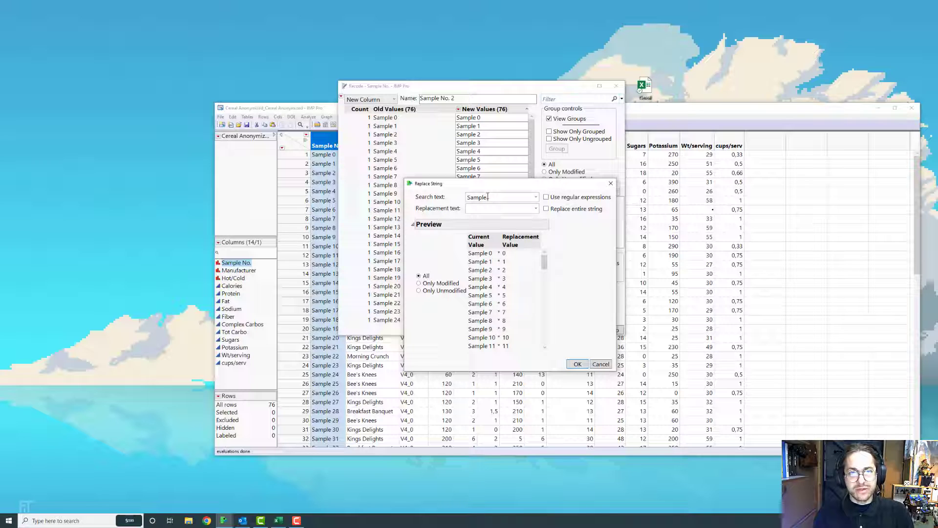
left_click(502, 208)
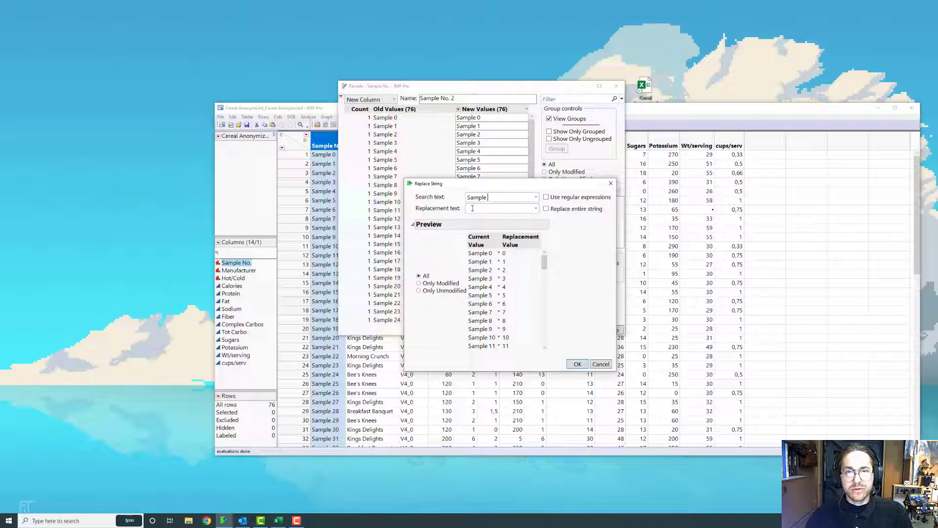
type("No")
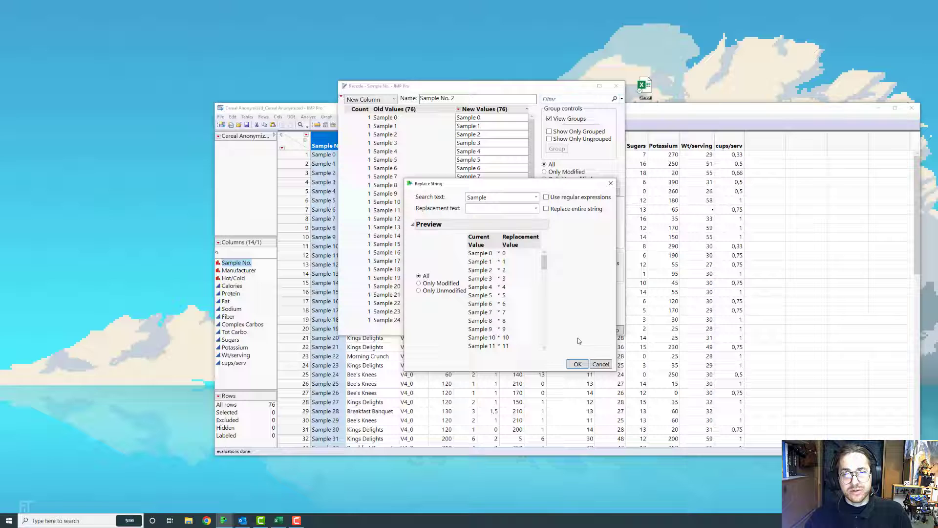
left_click(576, 364)
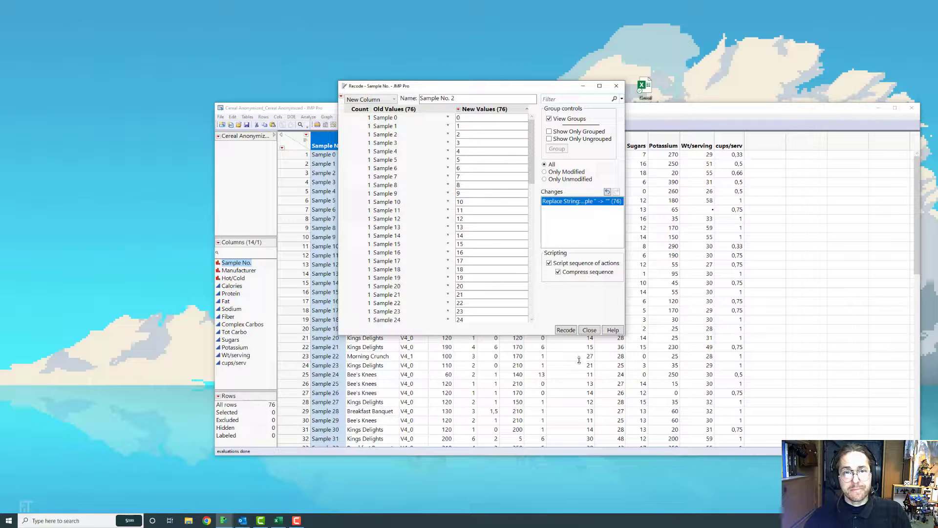
Choose Formula Column as the recode output and return to the 14-column cereal table
left_click(370, 99)
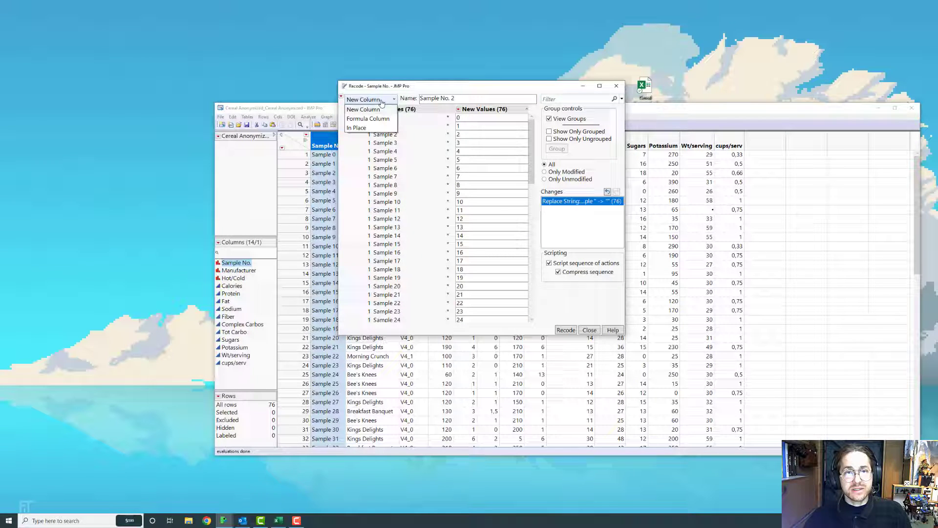
mouse_move(363, 109)
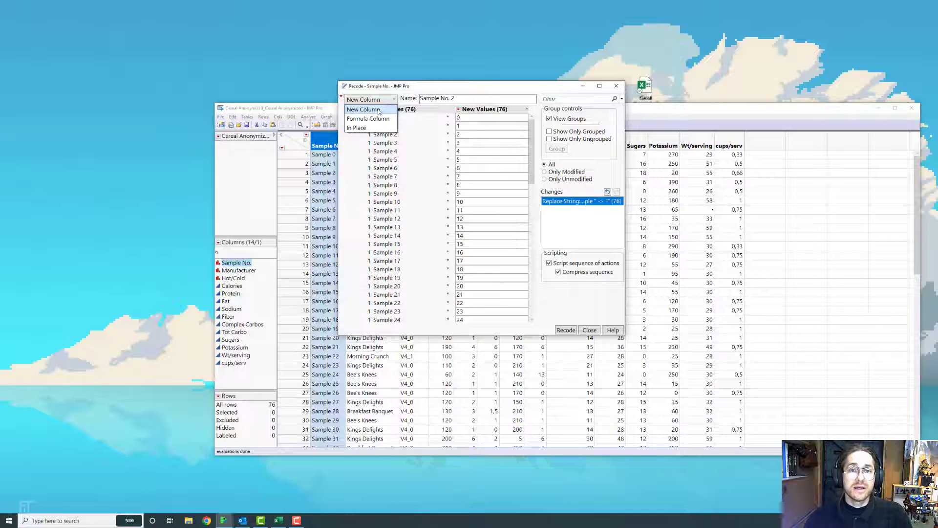
mouse_move(369, 118)
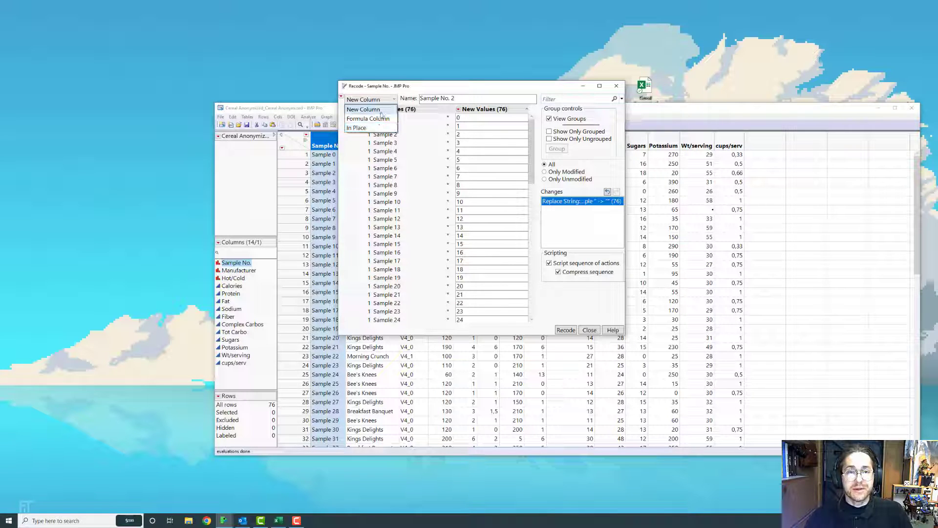
mouse_move(369, 118)
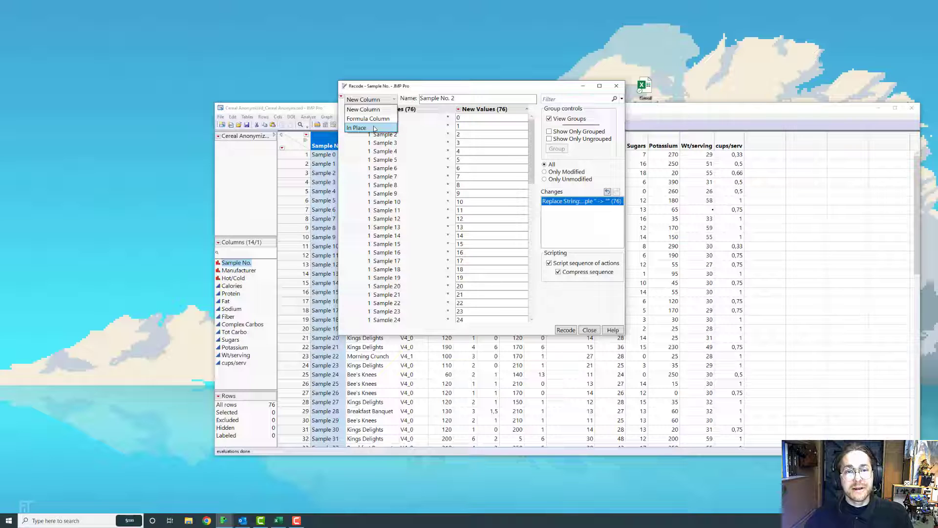
mouse_move(370, 118)
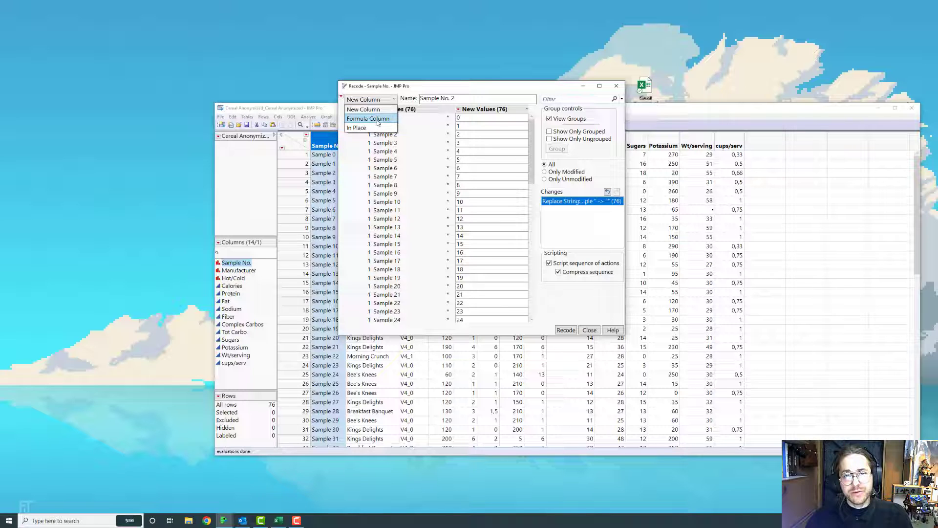
left_click(588, 329)
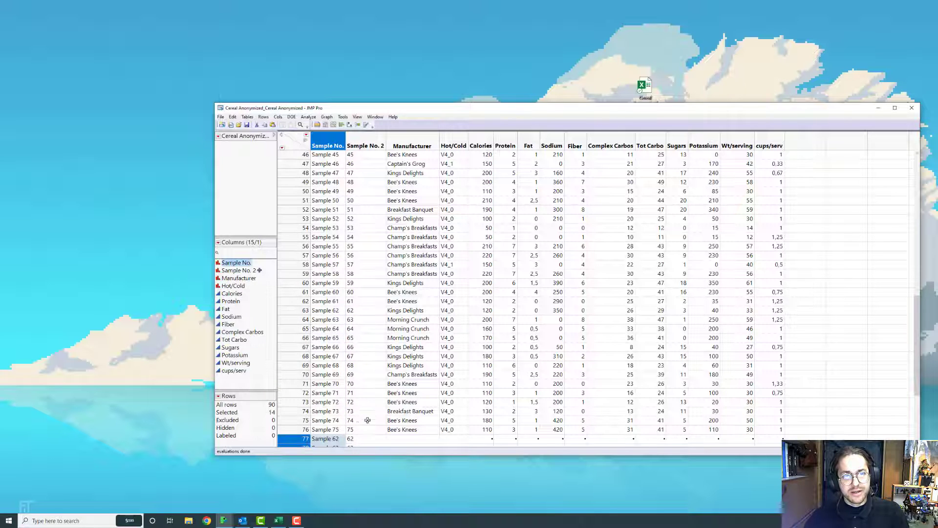
scroll("down", 3)
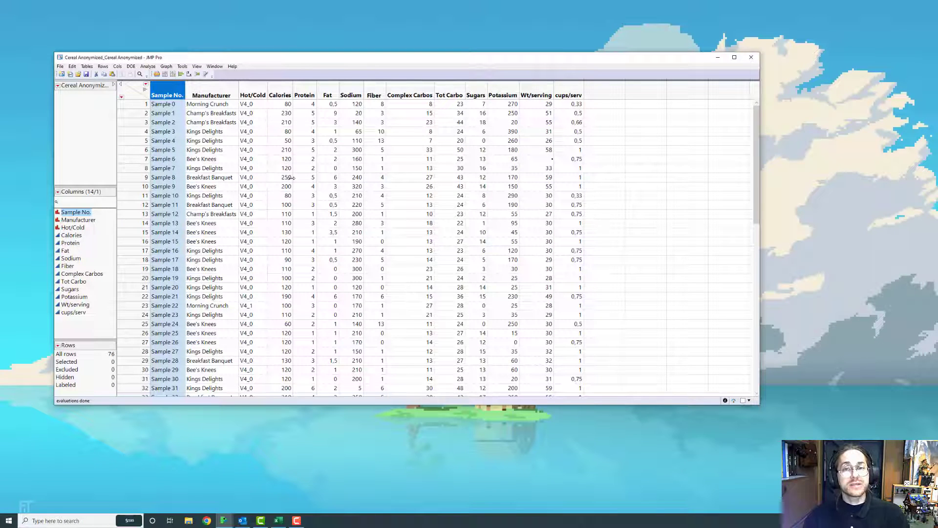
mouse_move(202, 82)
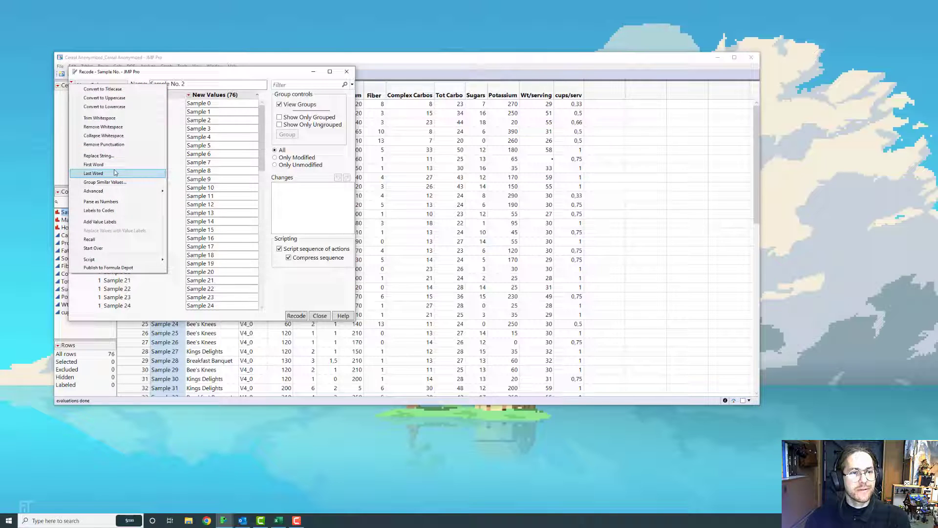
Keep each value's last word and parse the recoded values as numbers
left_click(93, 173)
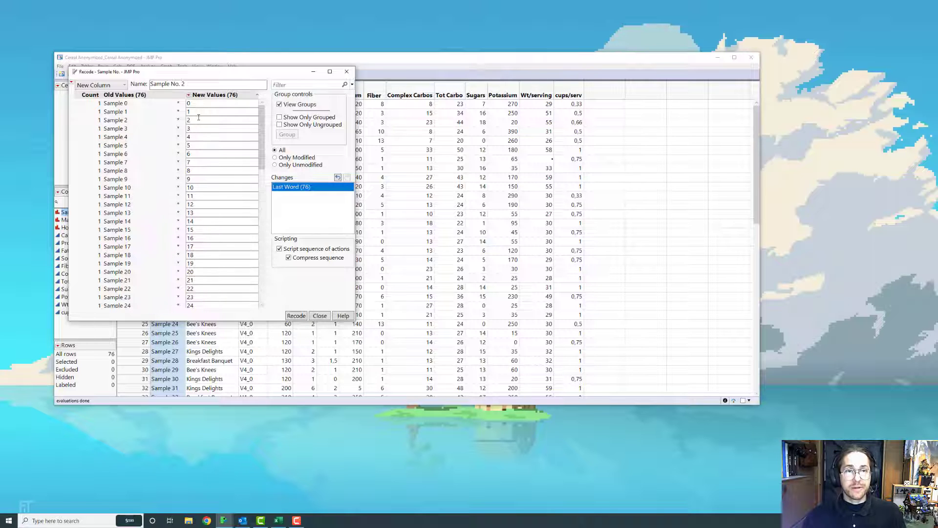
left_click(94, 84)
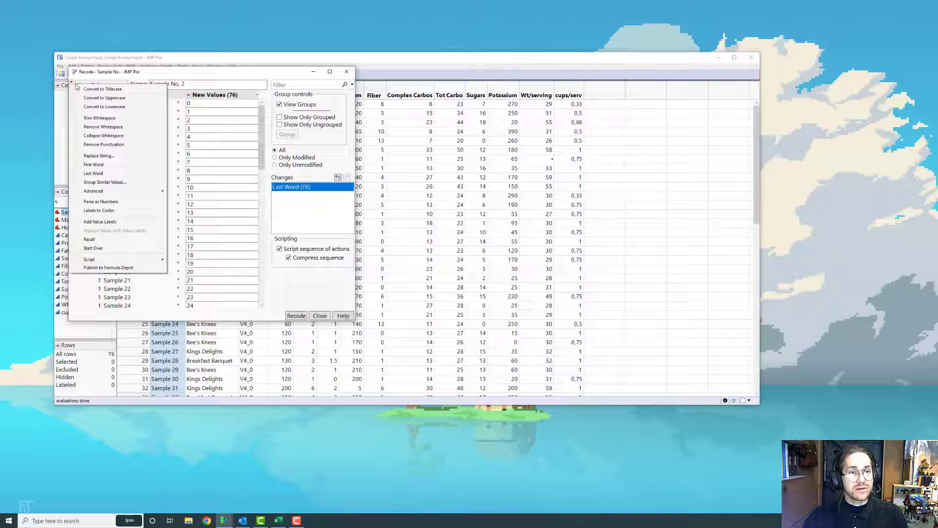
mouse_move(101, 201)
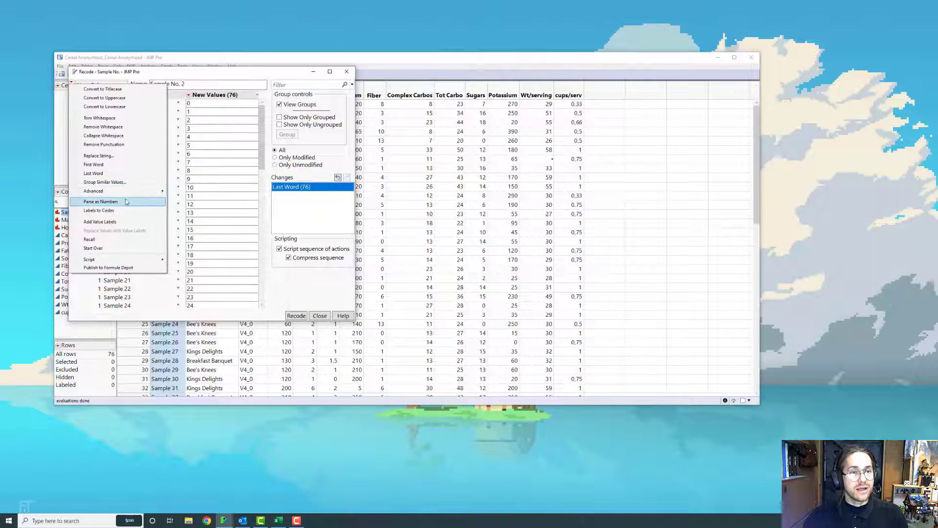
left_click(101, 201)
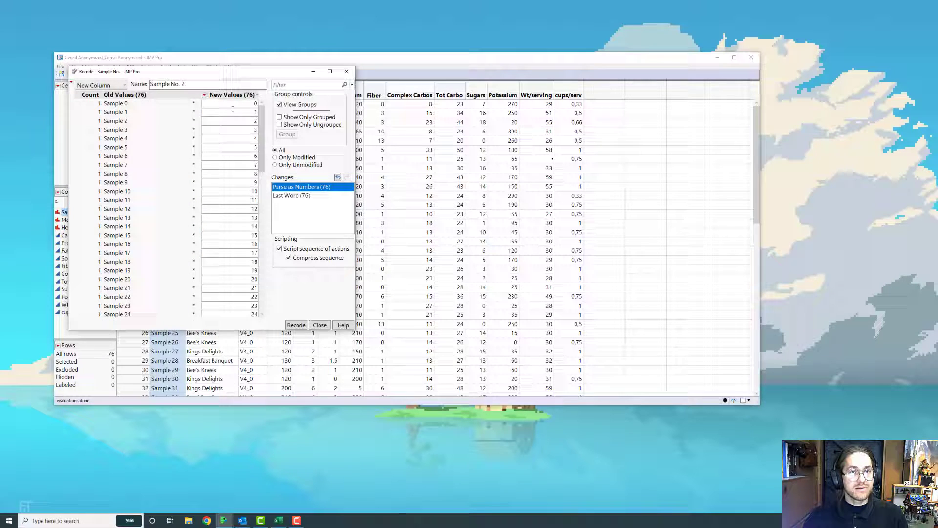
left_click(302, 195)
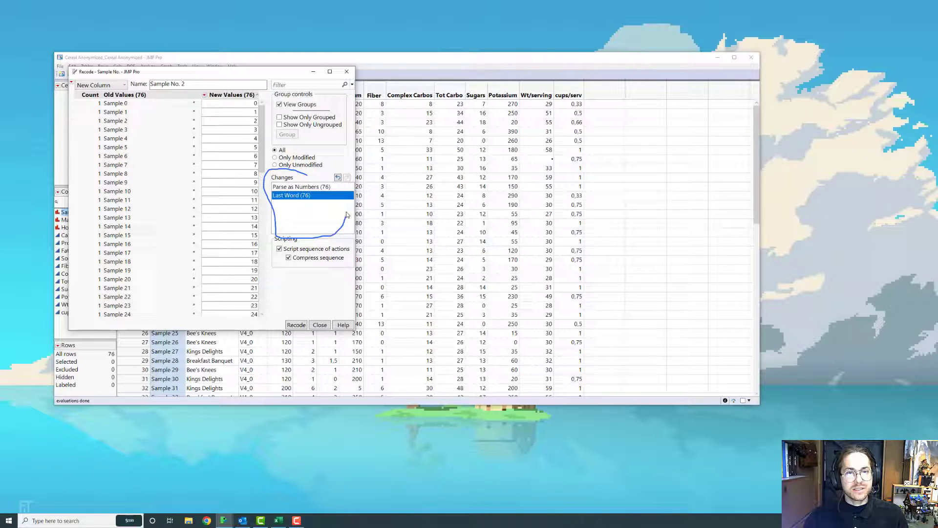
left_click(346, 177)
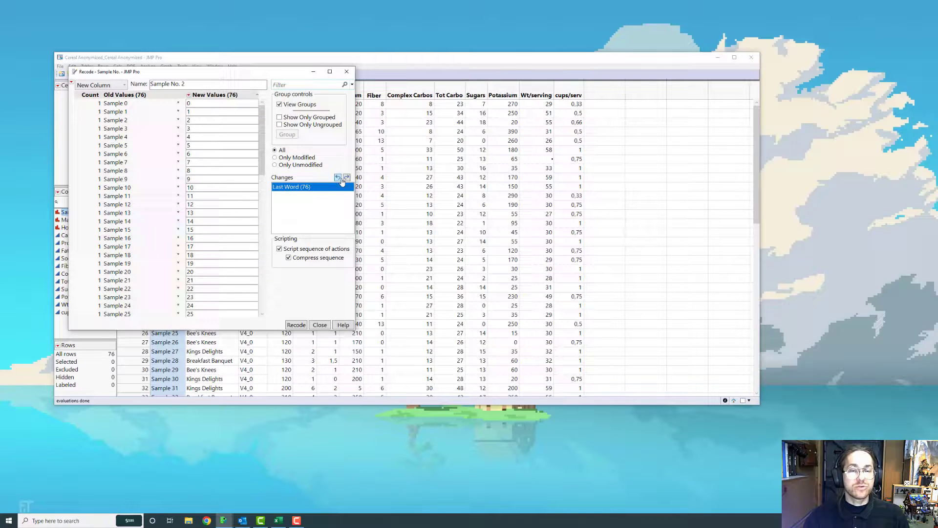
left_click(346, 178)
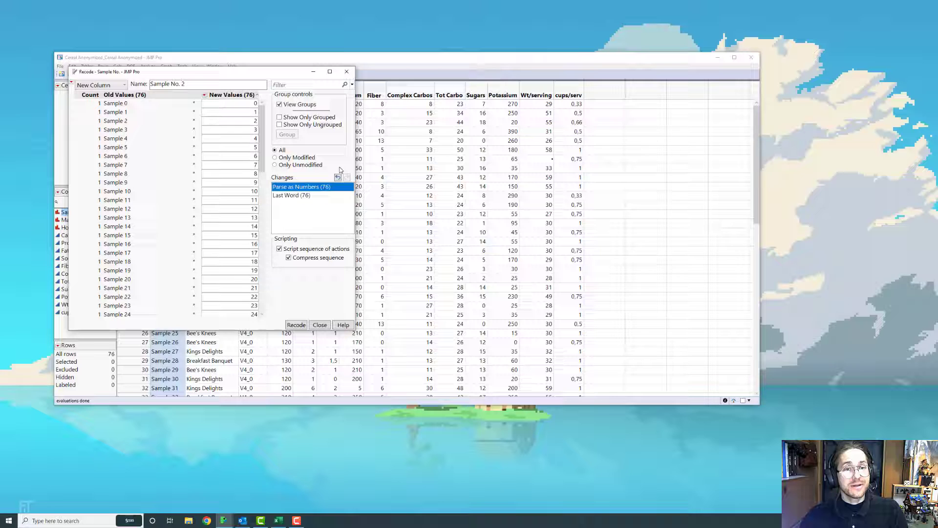
left_click(292, 195)
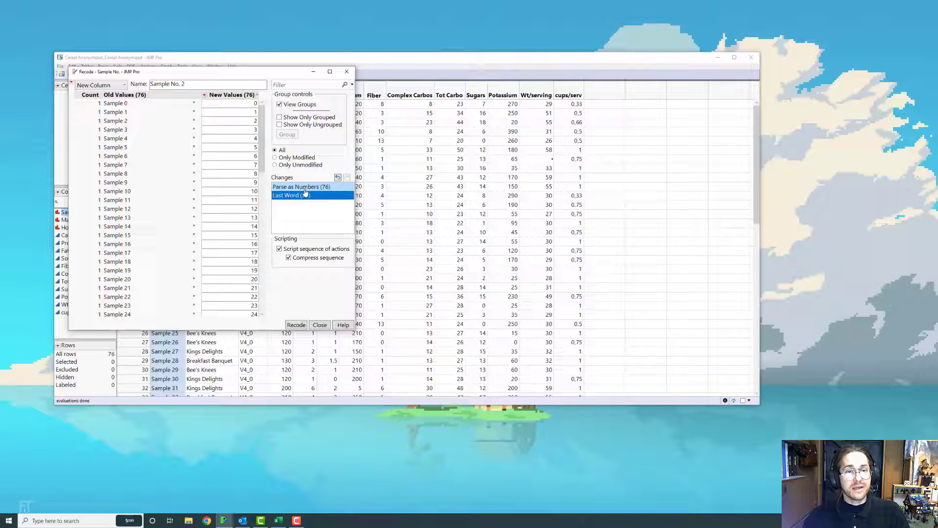
left_click(302, 186)
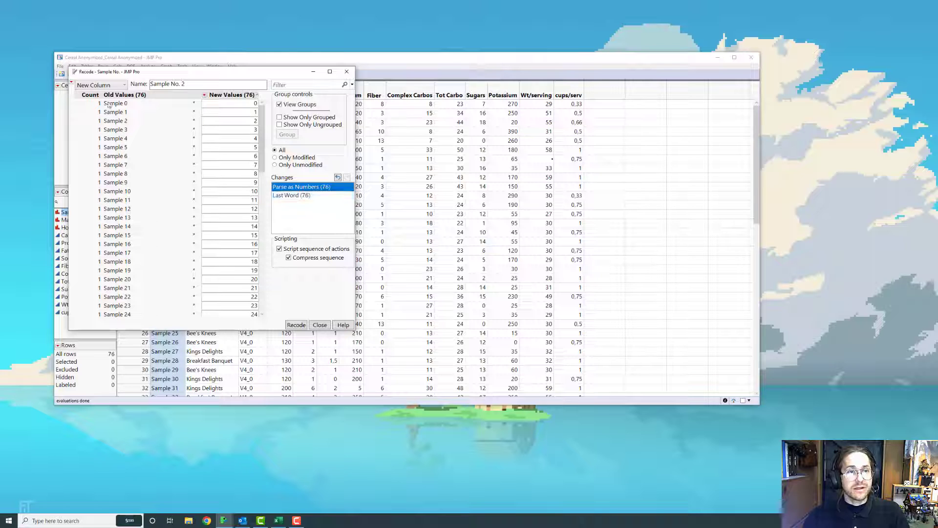
Create the numeric Sample No. 2 column, dismissing the conflicting values warning
left_click(100, 85)
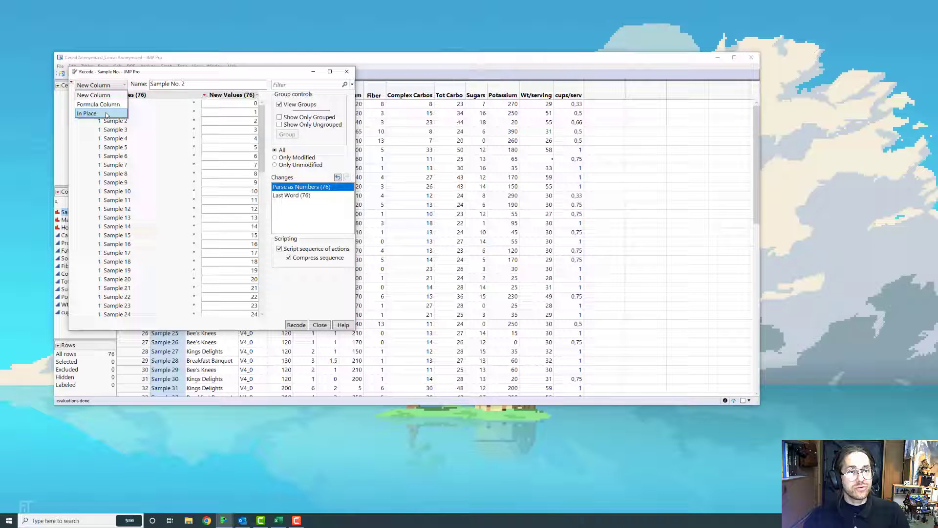
left_click(87, 113)
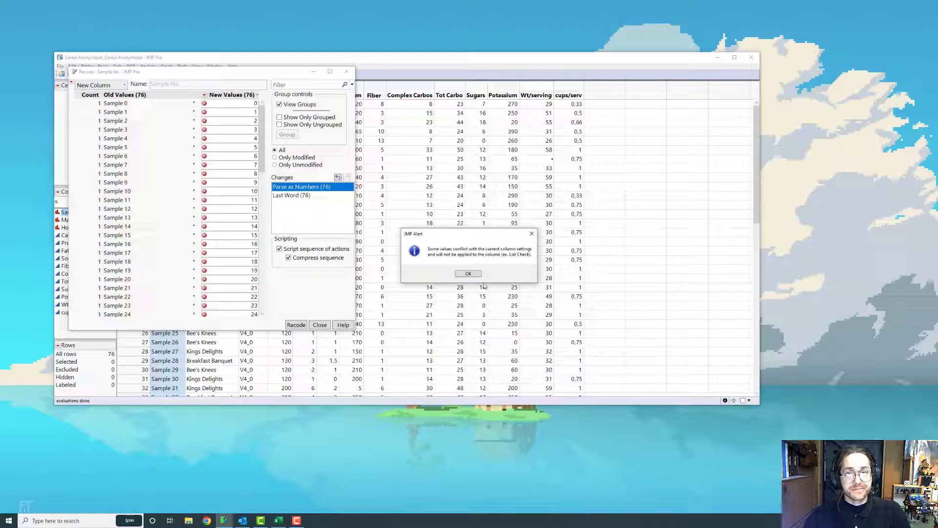
left_click(468, 273)
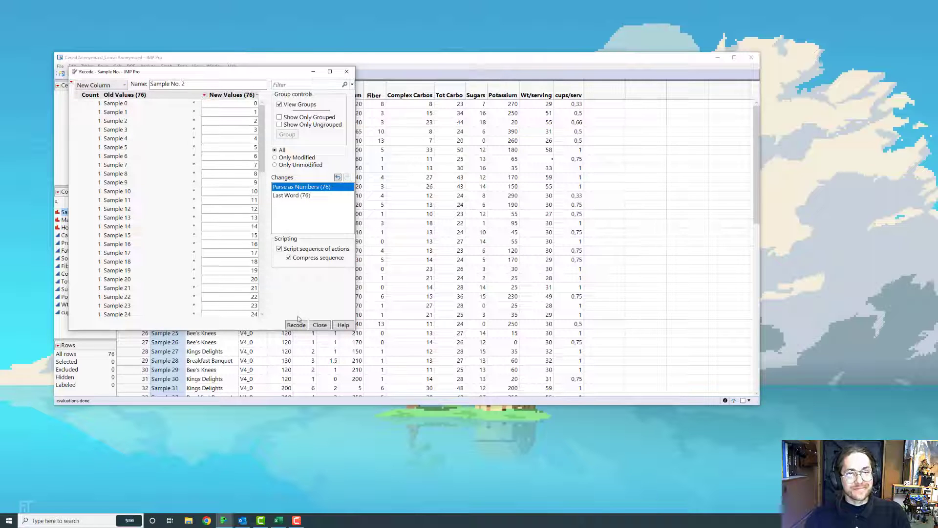
left_click(295, 324)
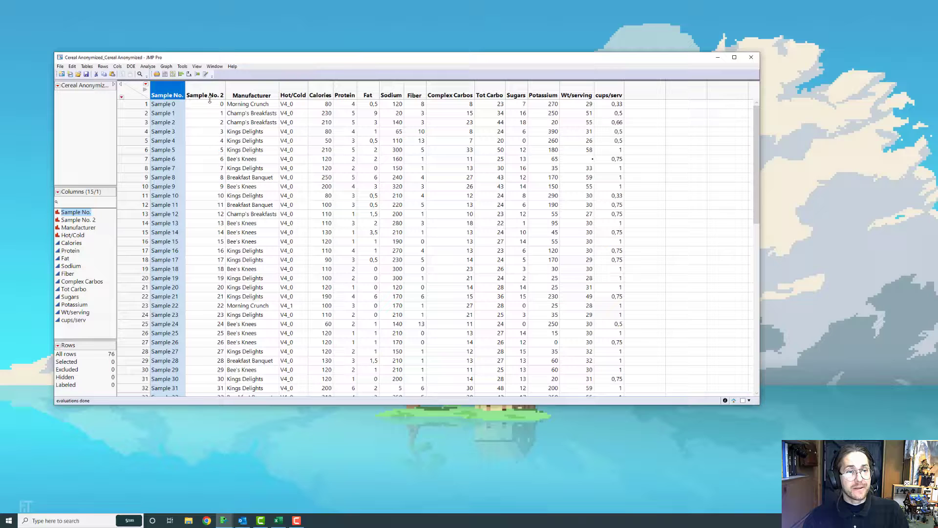
Insert a new Column 3 before Manufacturer
left_click(203, 96)
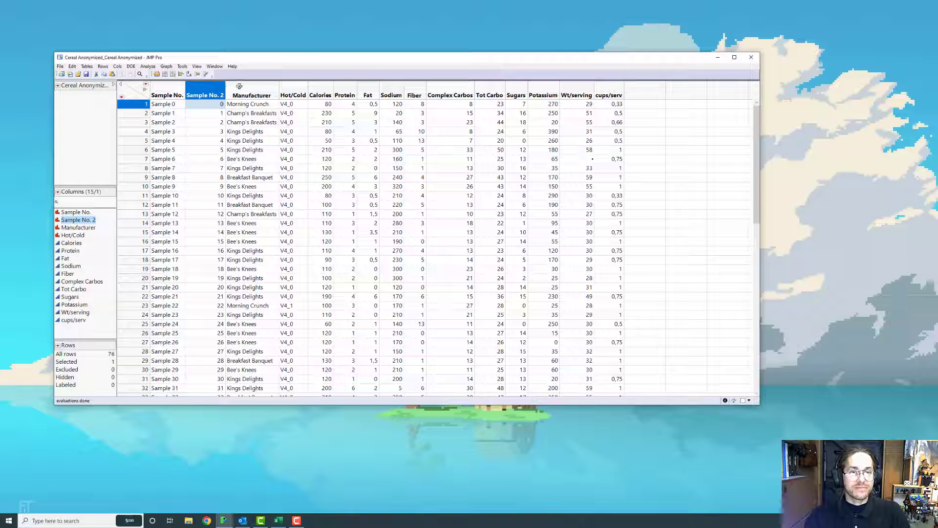
right_click(251, 95)
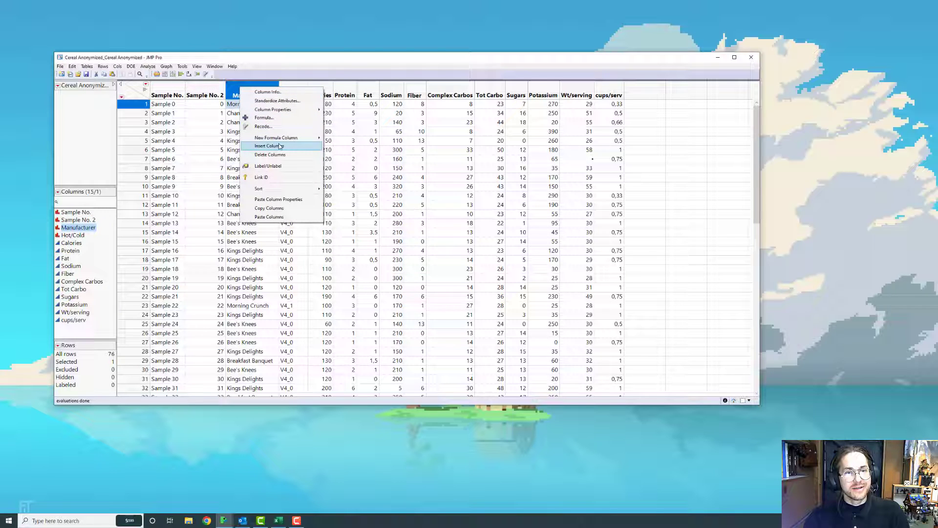
left_click(270, 146)
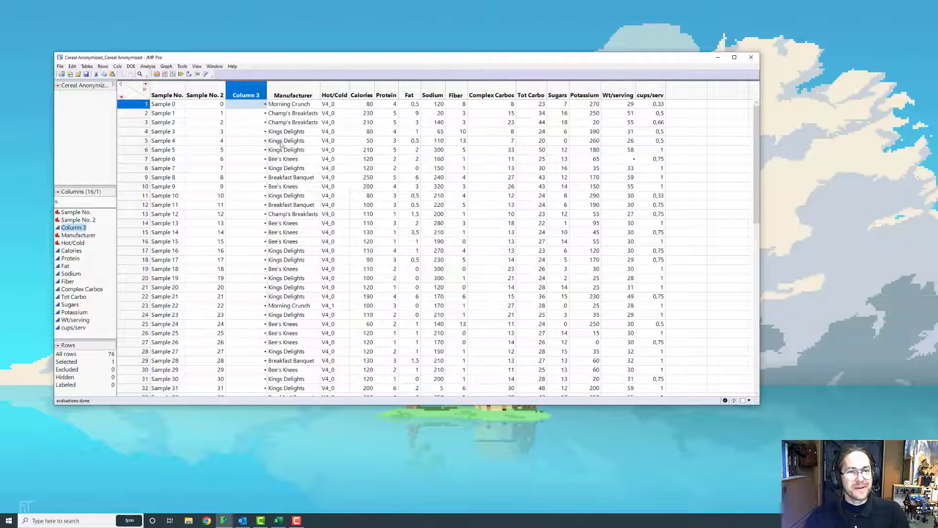
Open Column 3's formula editor and start building Sample No. 2 + 1
right_click(246, 94)
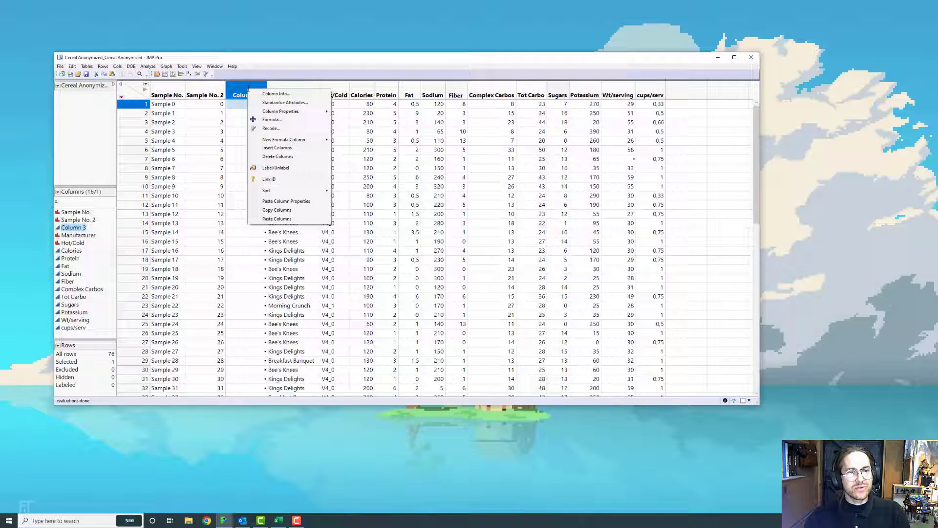
left_click(276, 93)
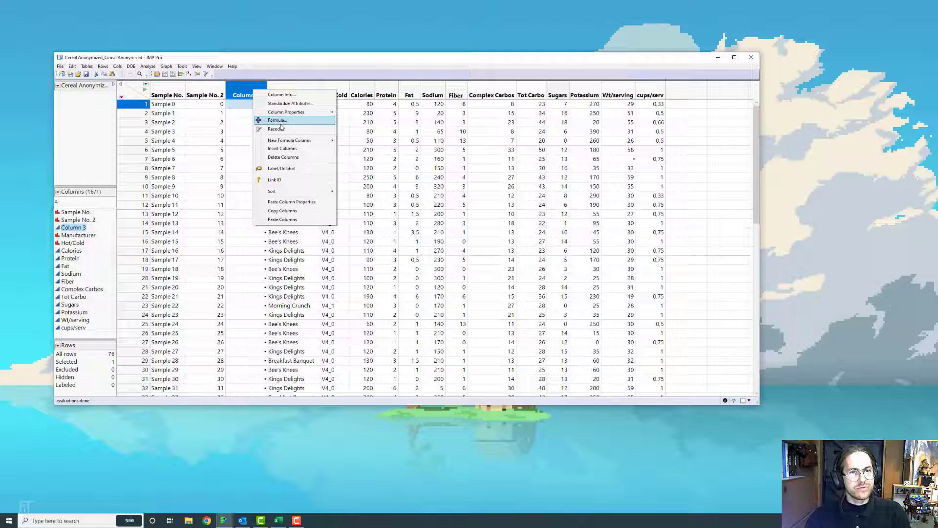
left_click(277, 121)
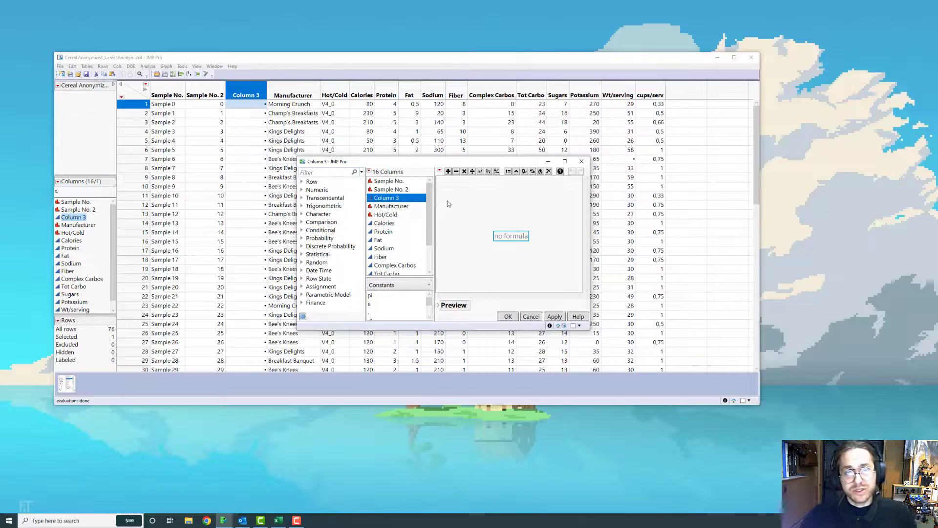
left_click(390, 190)
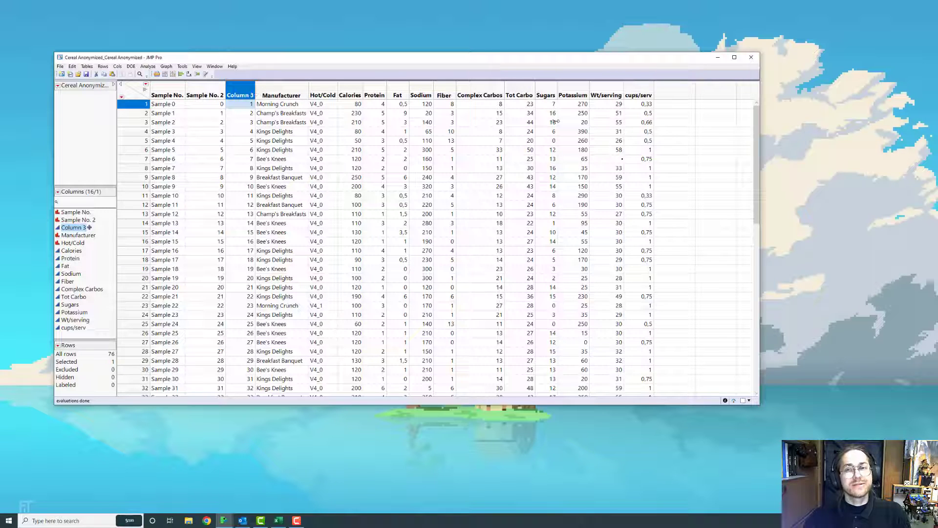
mouse_move(670, 101)
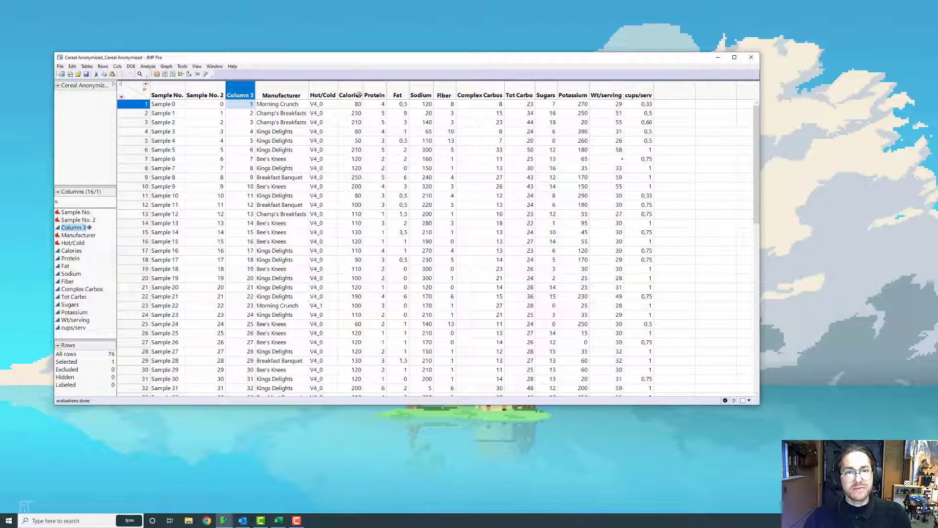
Add Column 17 after cups/serv, rename it Cal/Fat, and add a Formula property
left_click(350, 94)
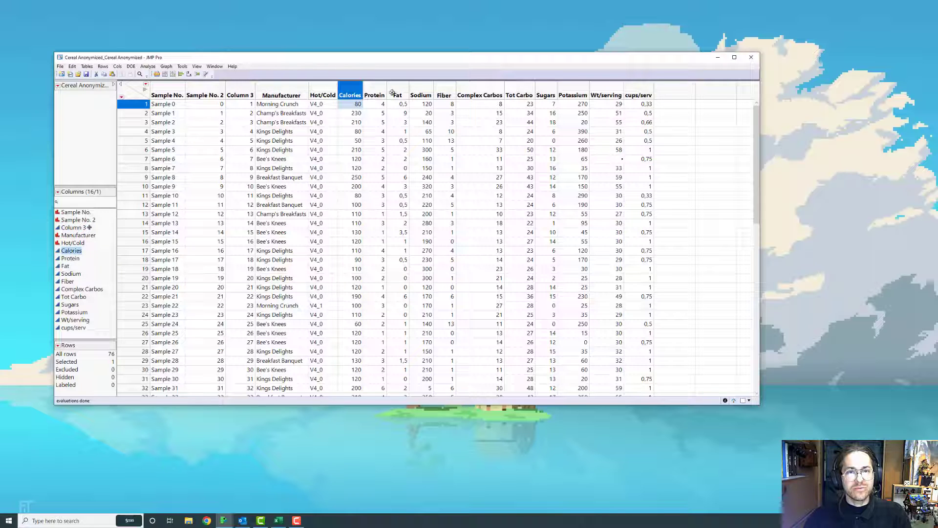
left_click(396, 94)
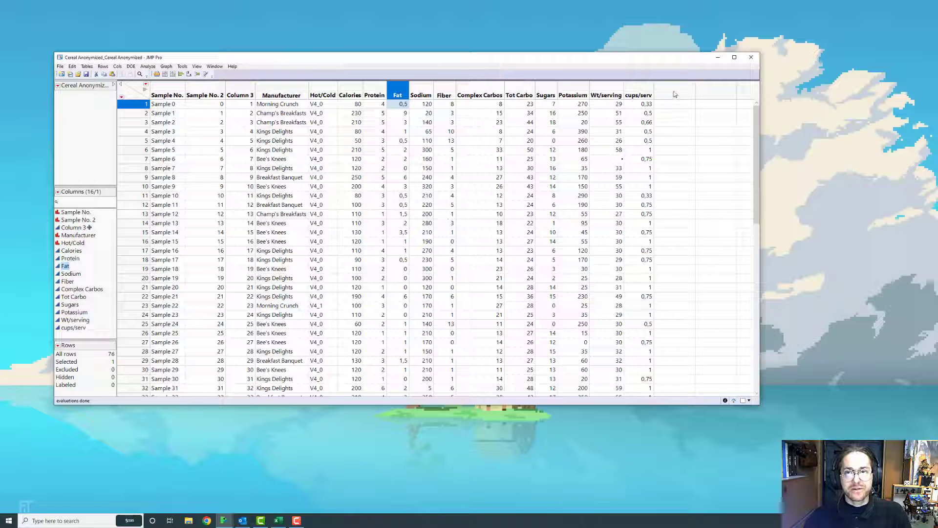
mouse_move(677, 95)
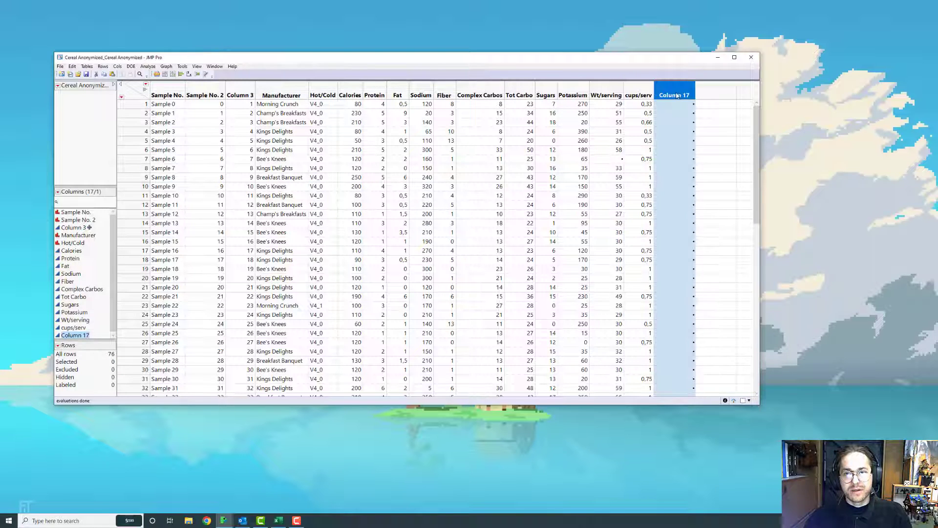
double_click(674, 95)
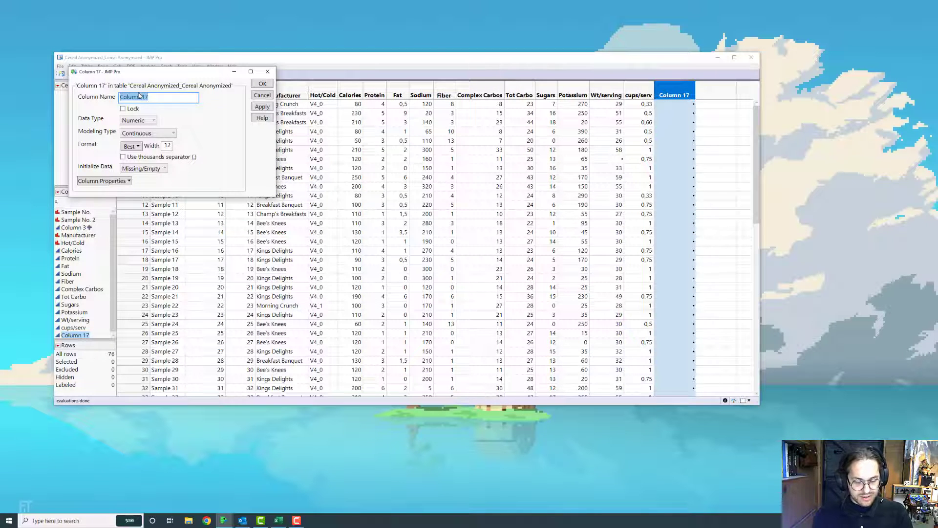
type("Calf")
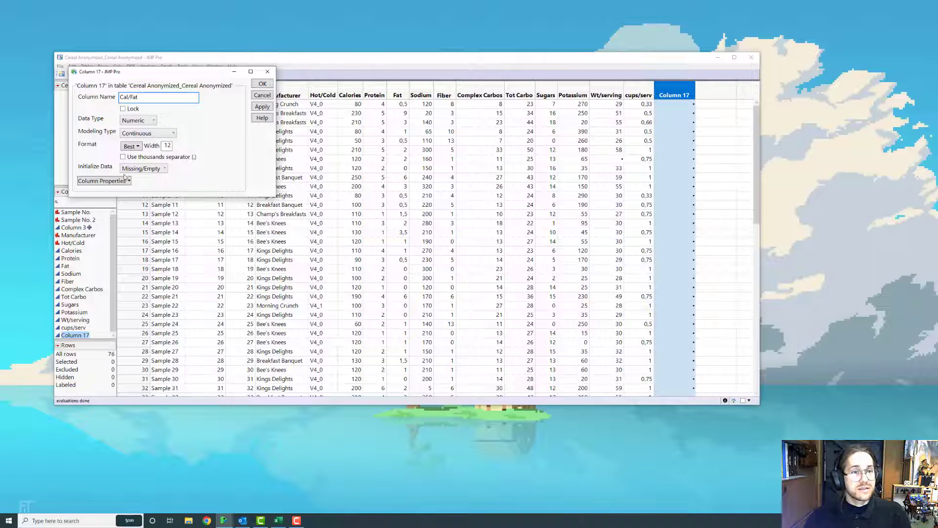
left_click(101, 181)
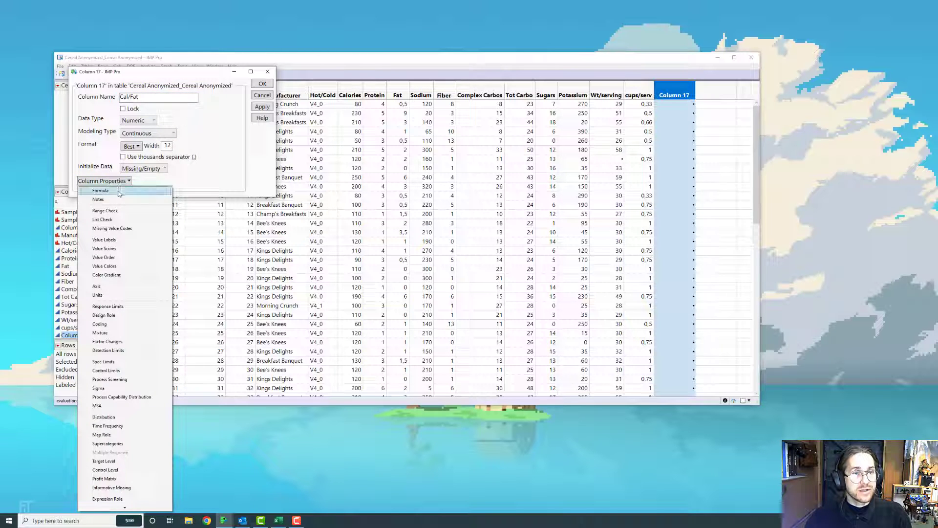
left_click(99, 190)
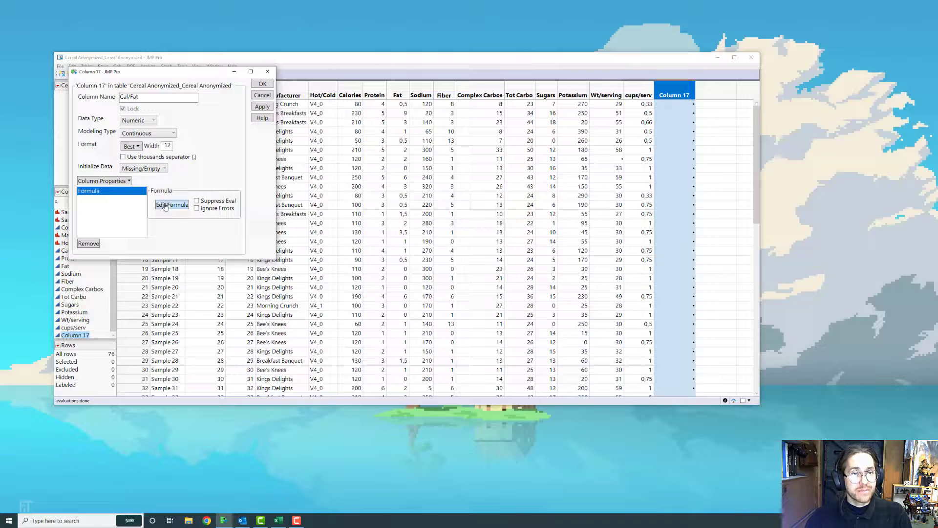
Define the Cal/Fat column formula as Calories divided by Fat and apply it
left_click(172, 205)
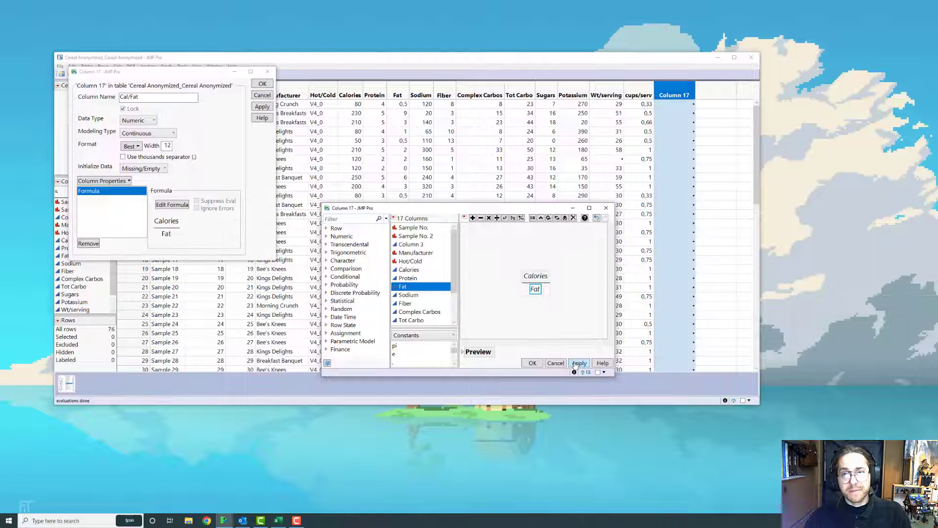
left_click(578, 363)
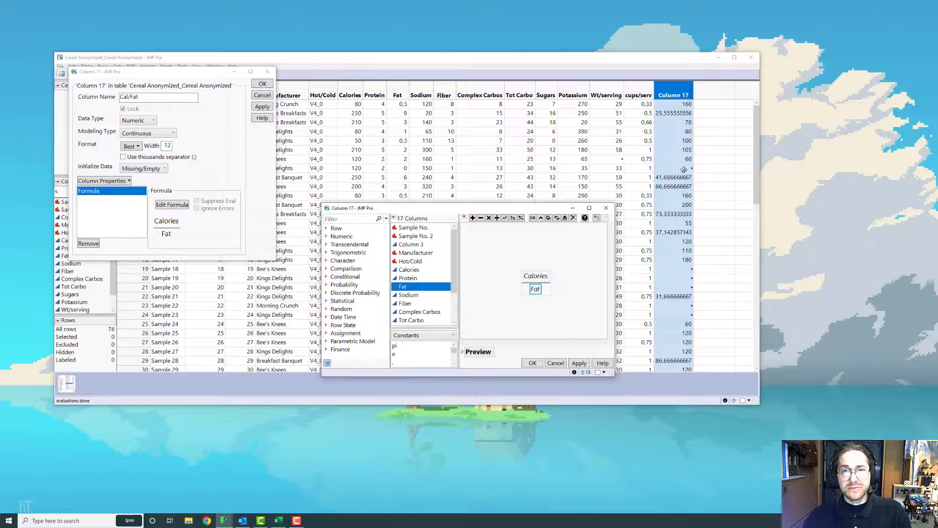
mouse_move(405, 173)
type("if")
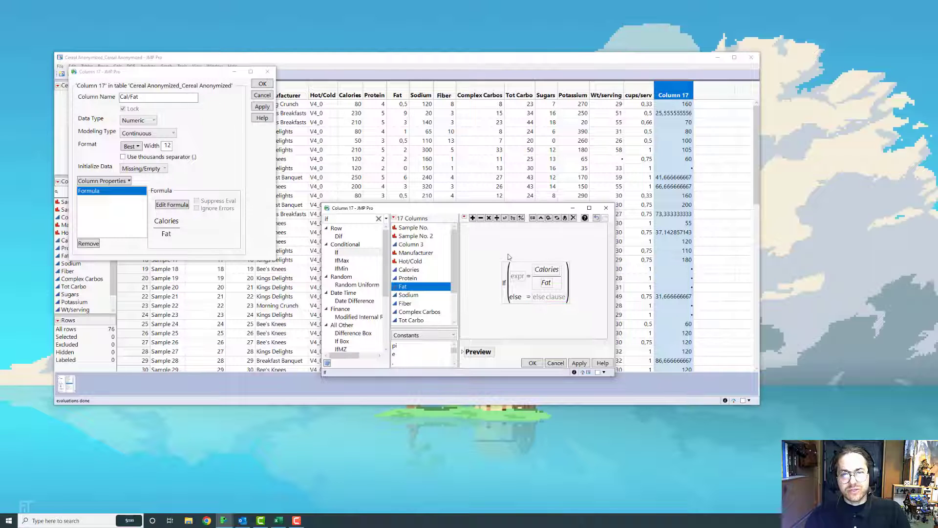
mouse_move(521, 316)
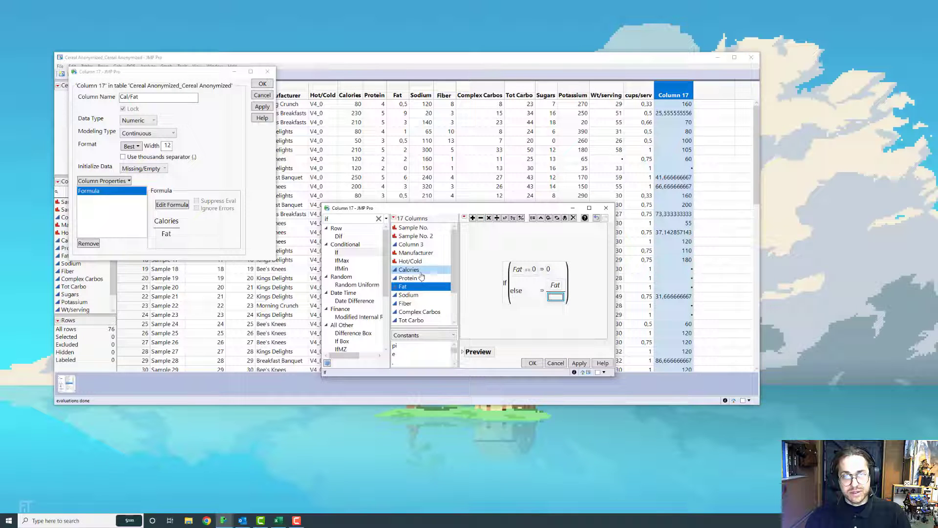
Use Calories/Fat as the If formula's else branch, 0 when Fat==0, and apply
double_click(408, 269)
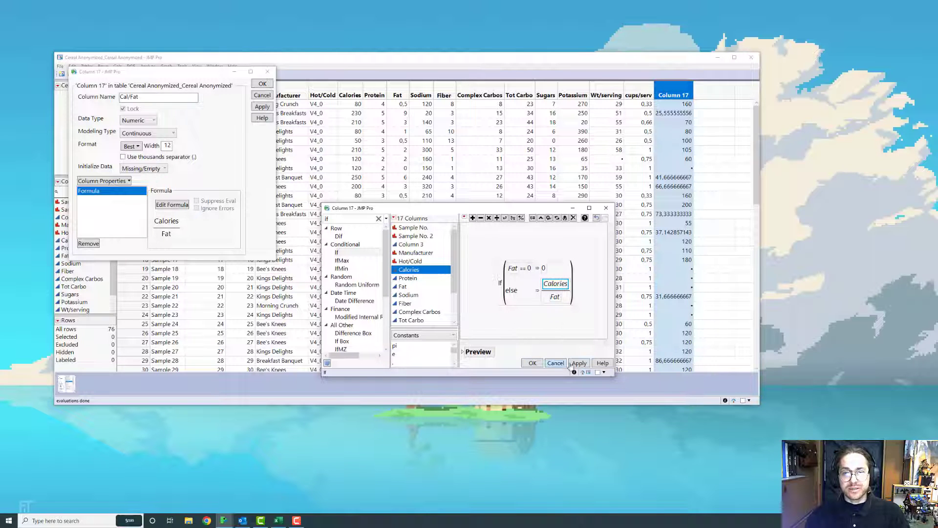
left_click(577, 363)
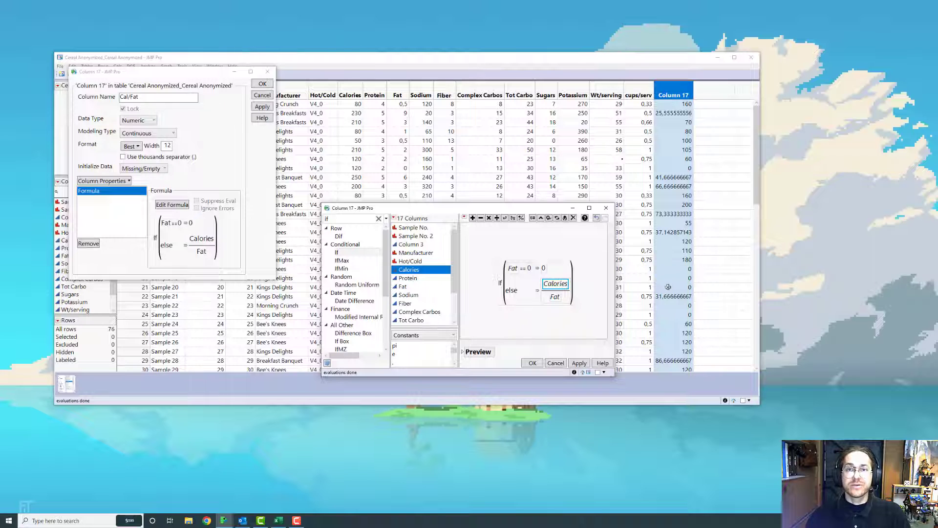
mouse_move(589, 299)
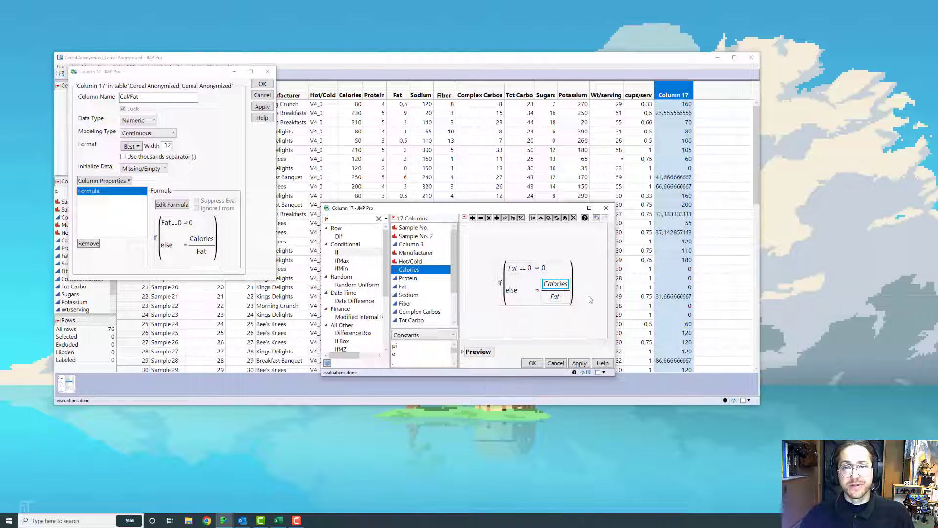